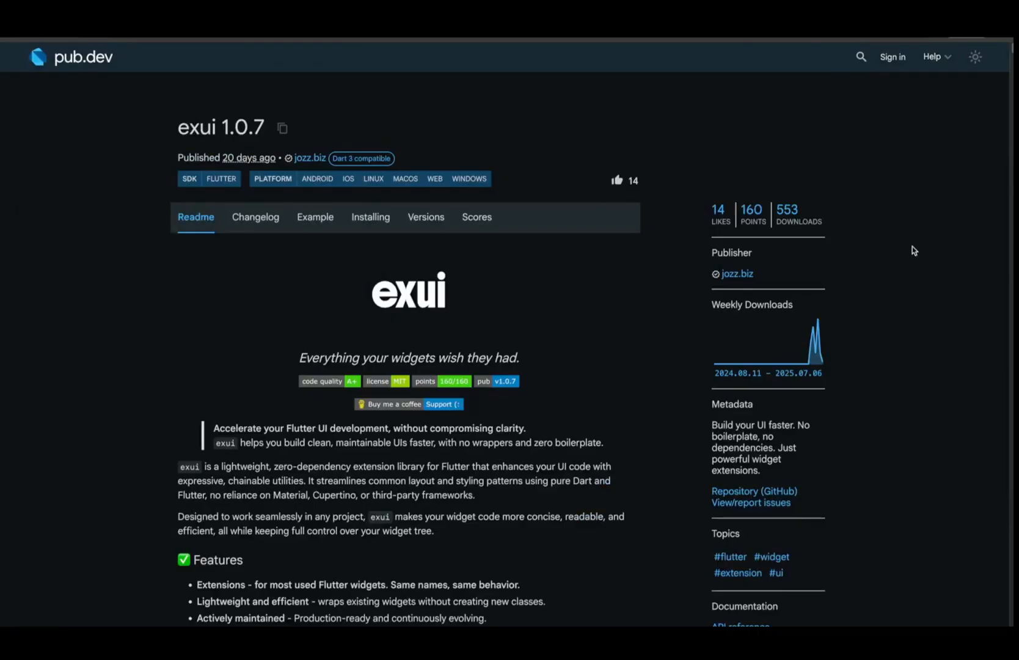
# Step: Review the exui readme examples, then open shadcn_ui's Getting started documentation
pyautogui.scroll(-3)
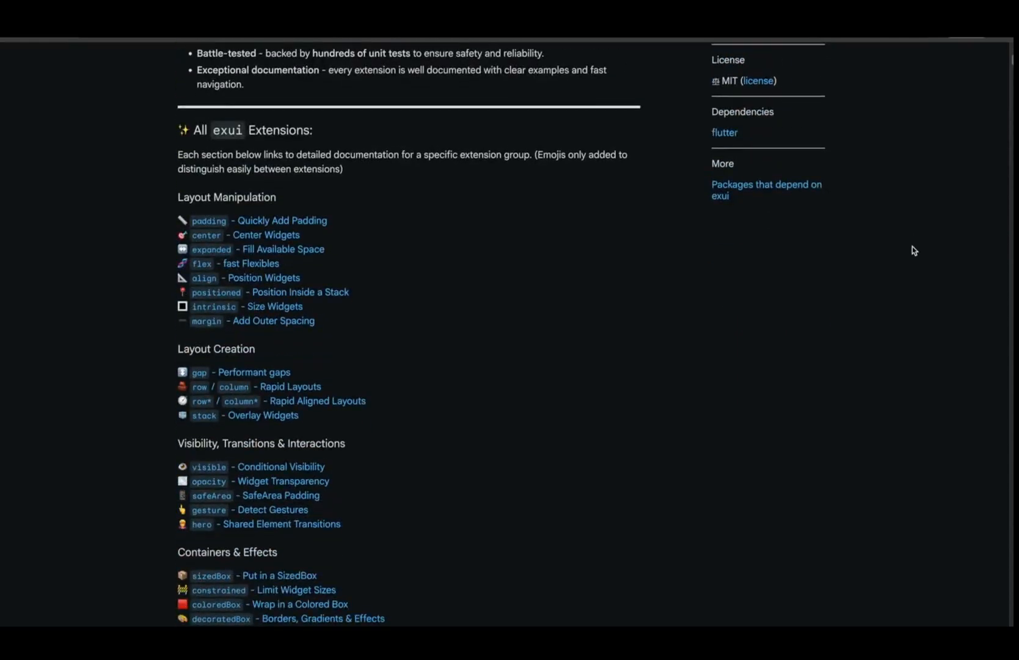
pyautogui.scroll(-3)
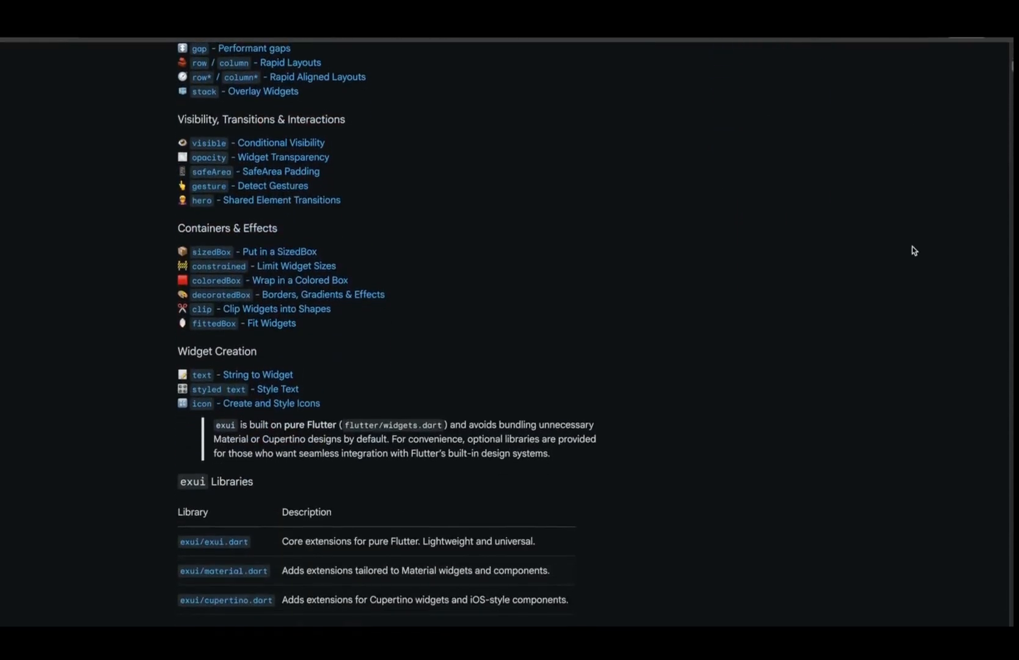
pyautogui.scroll(-3)
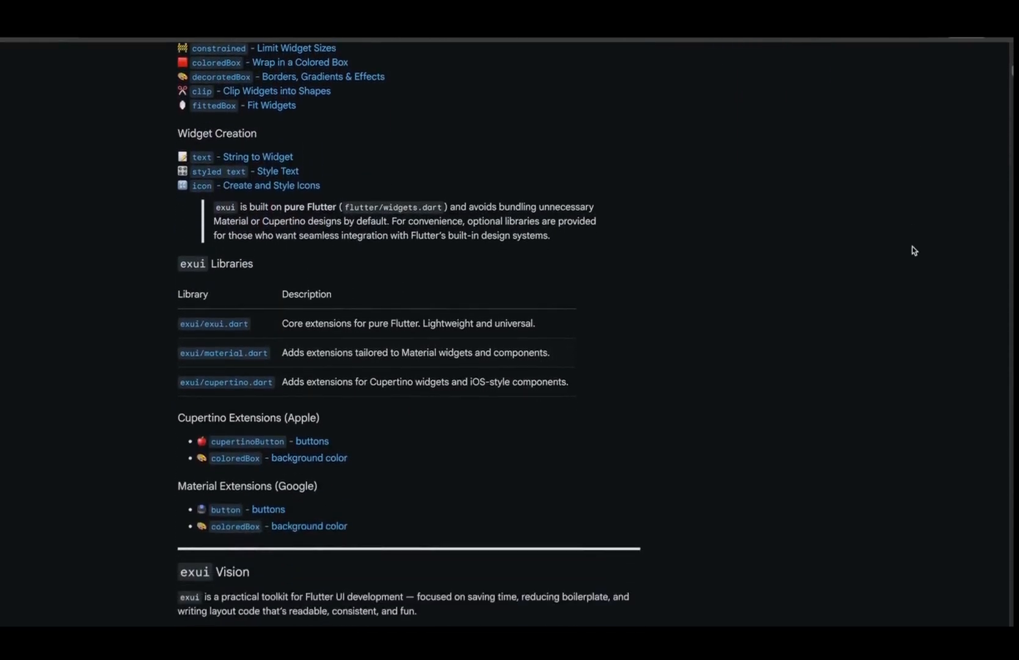
pyautogui.scroll(-3)
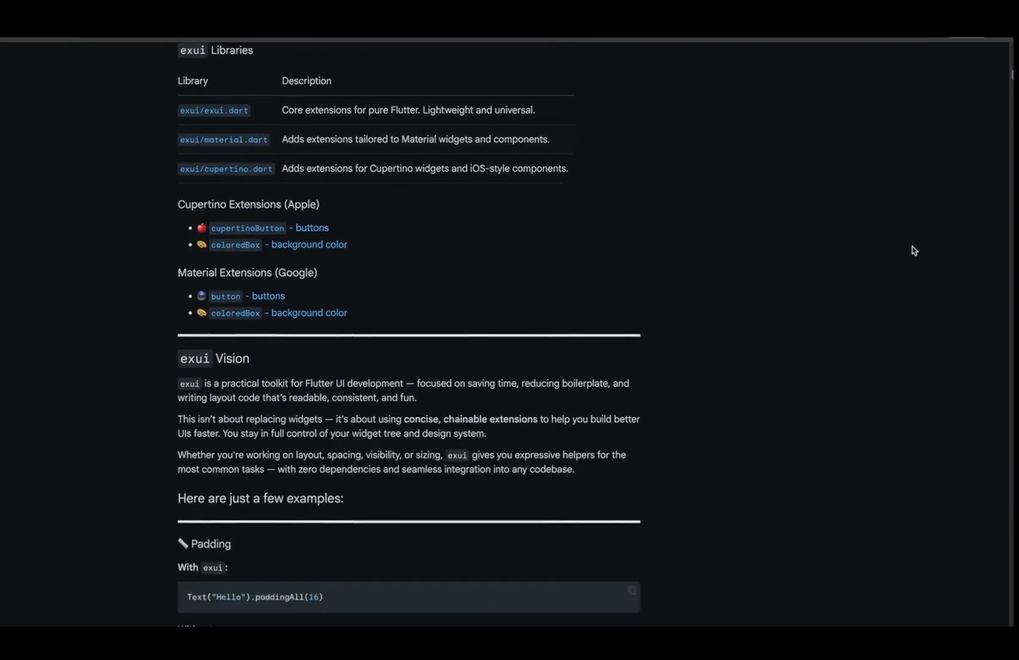
pyautogui.scroll(-3)
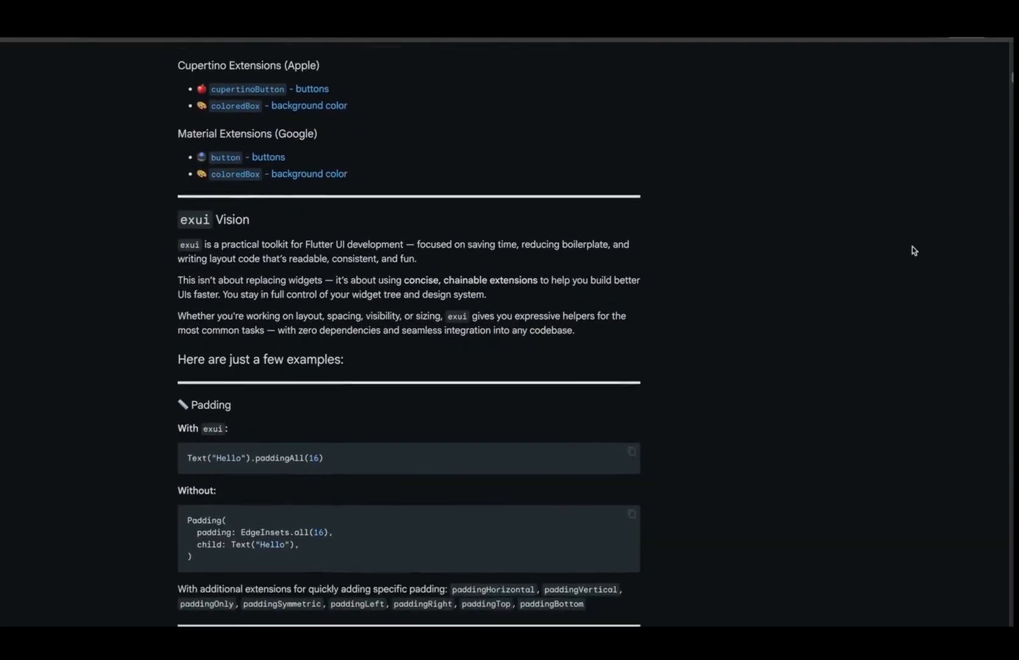
pyautogui.scroll(-3)
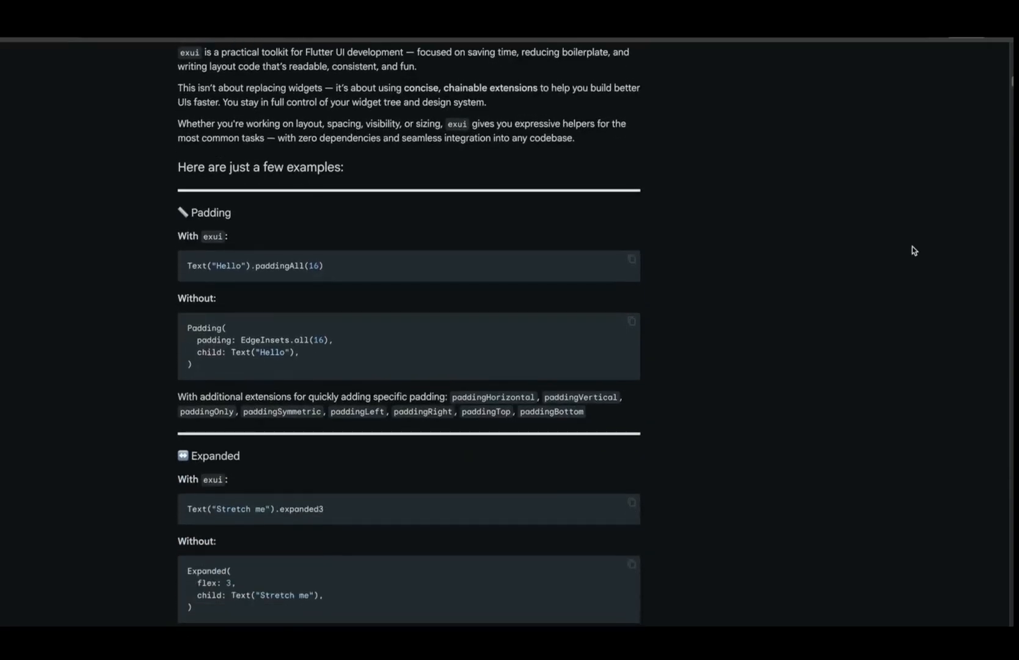
pyautogui.scroll(-3)
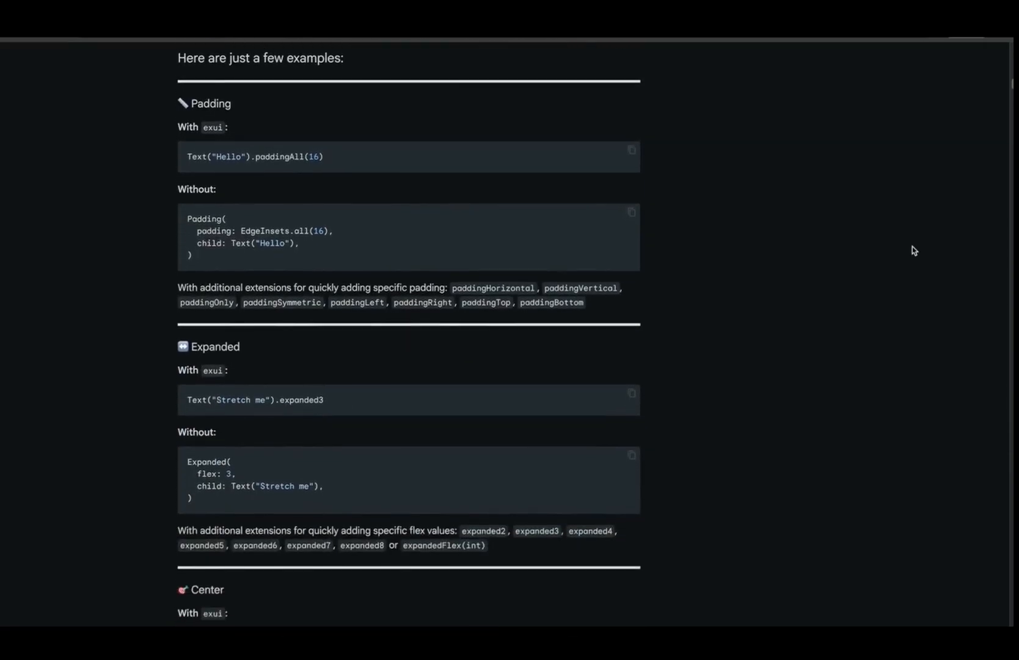
pyautogui.scroll(-3)
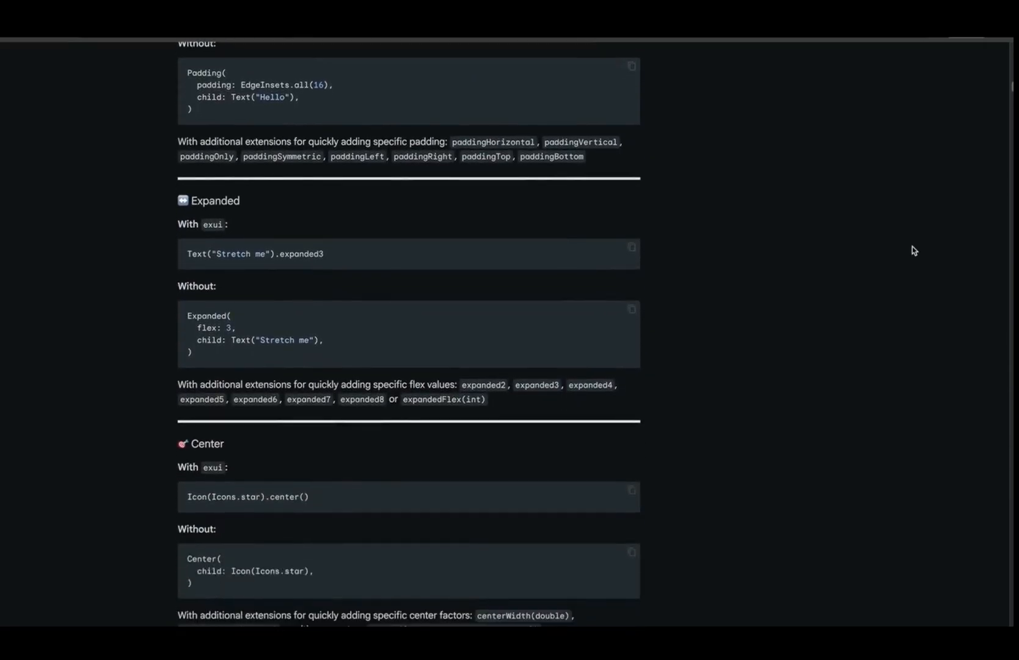
pyautogui.scroll(-3)
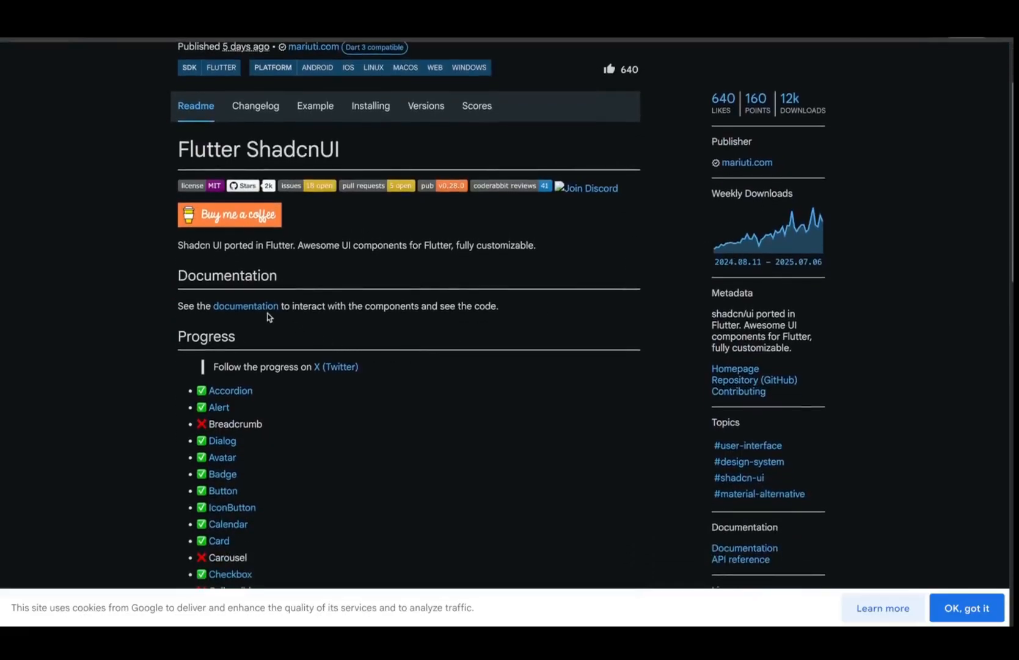
pyautogui.click(246, 306)
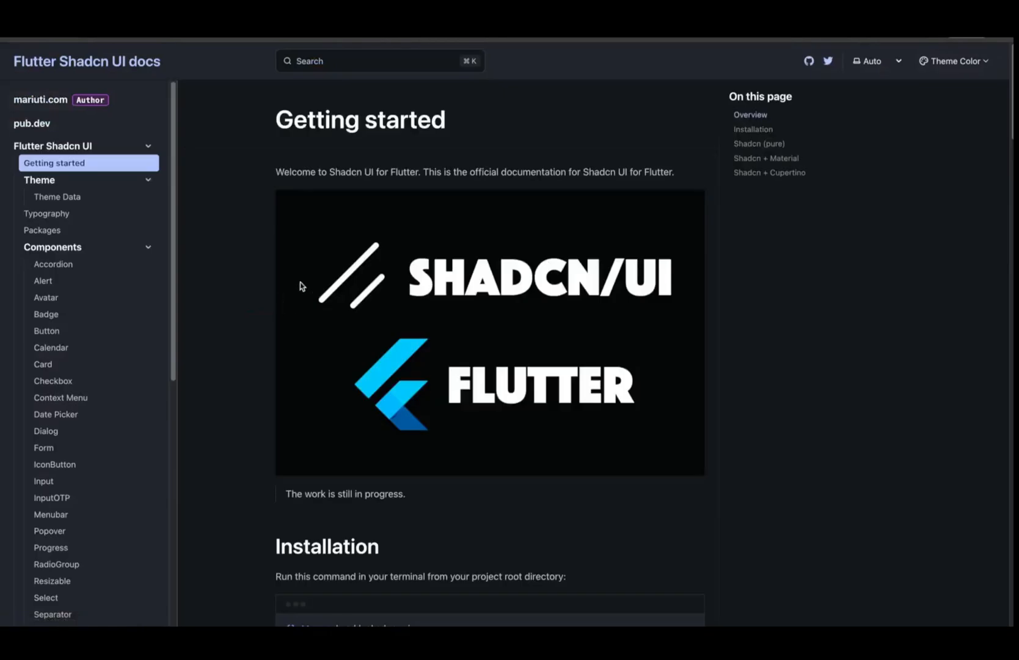
# Step: View Typography and Accordion, expanding 'Is it acceptable?', then the Calendar component page
pyautogui.click(46, 213)
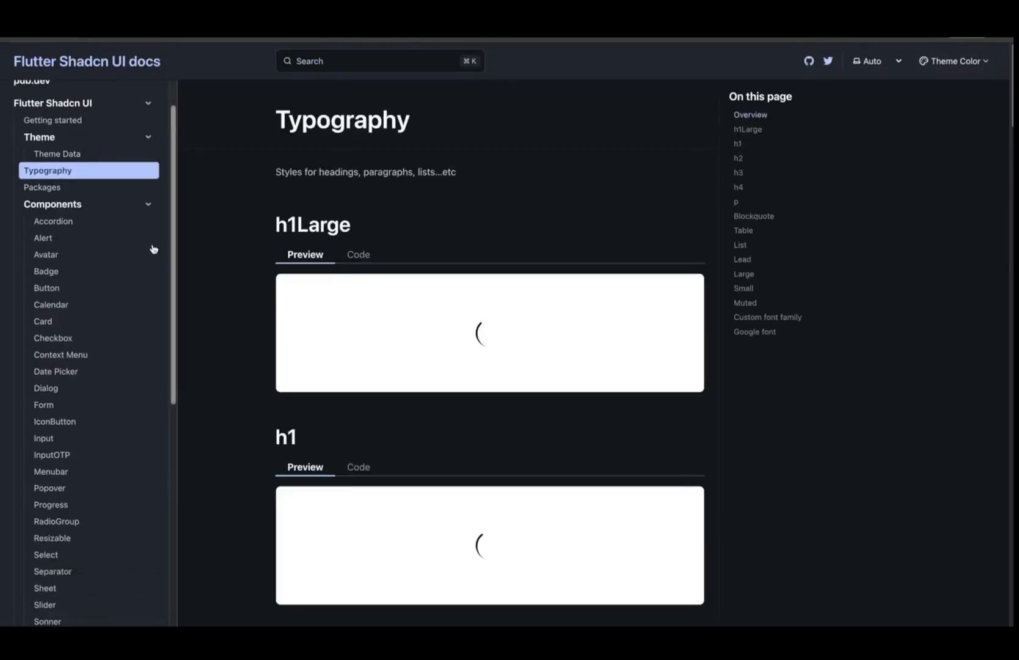
pyautogui.click(53, 221)
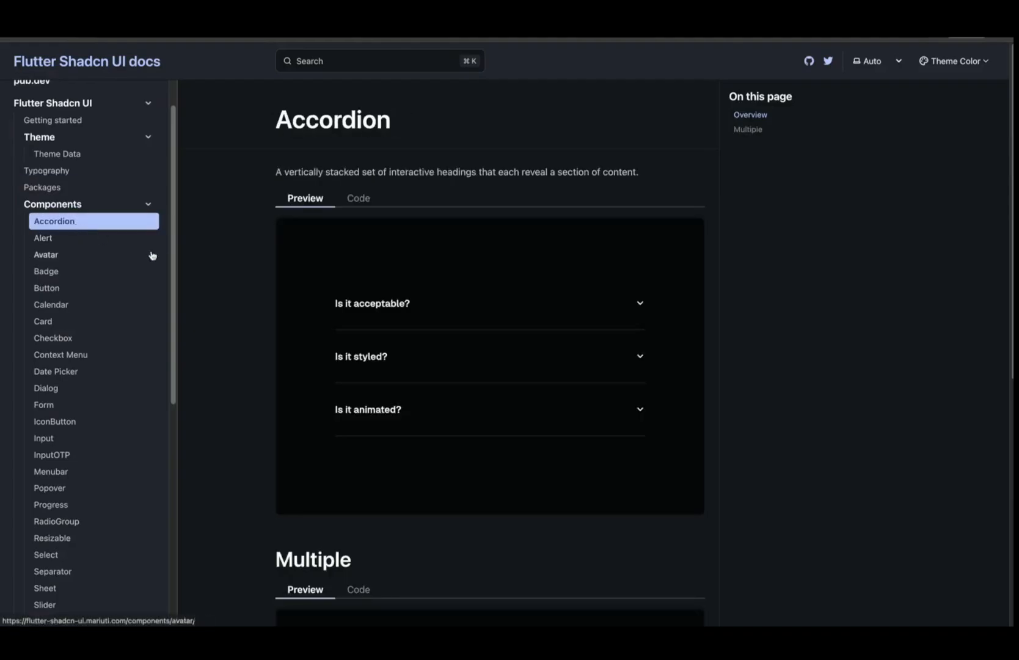
pyautogui.click(489, 303)
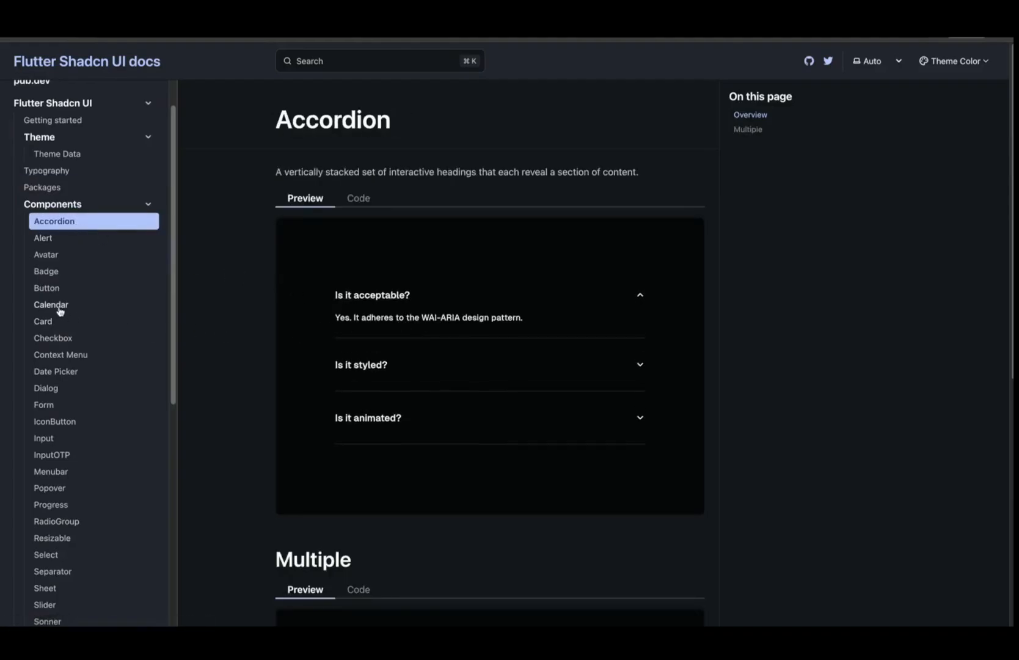
pyautogui.click(51, 304)
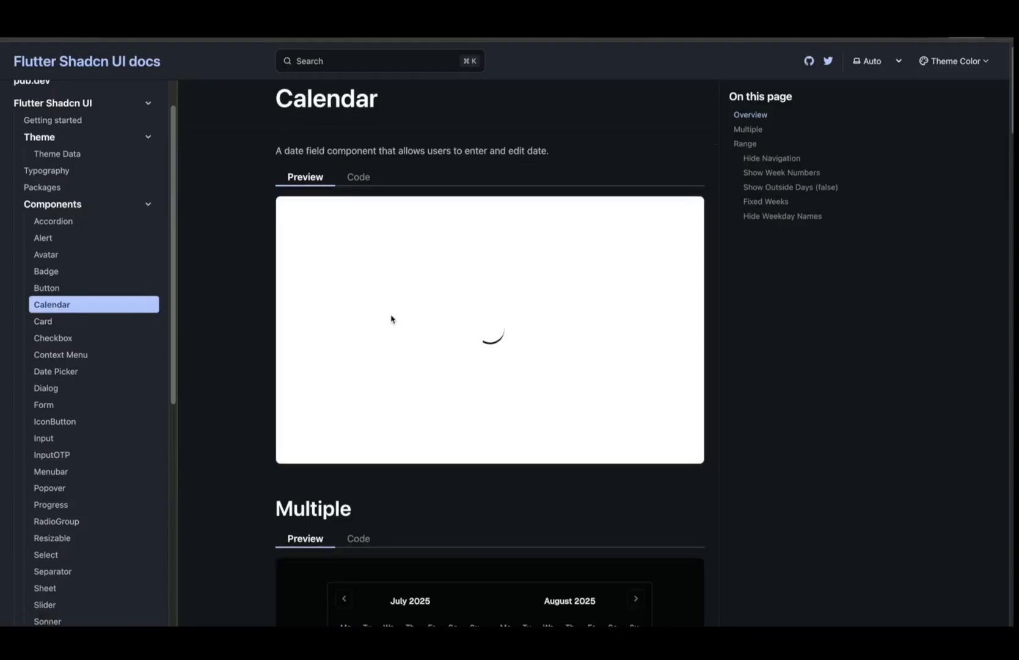
pyautogui.scroll(-3)
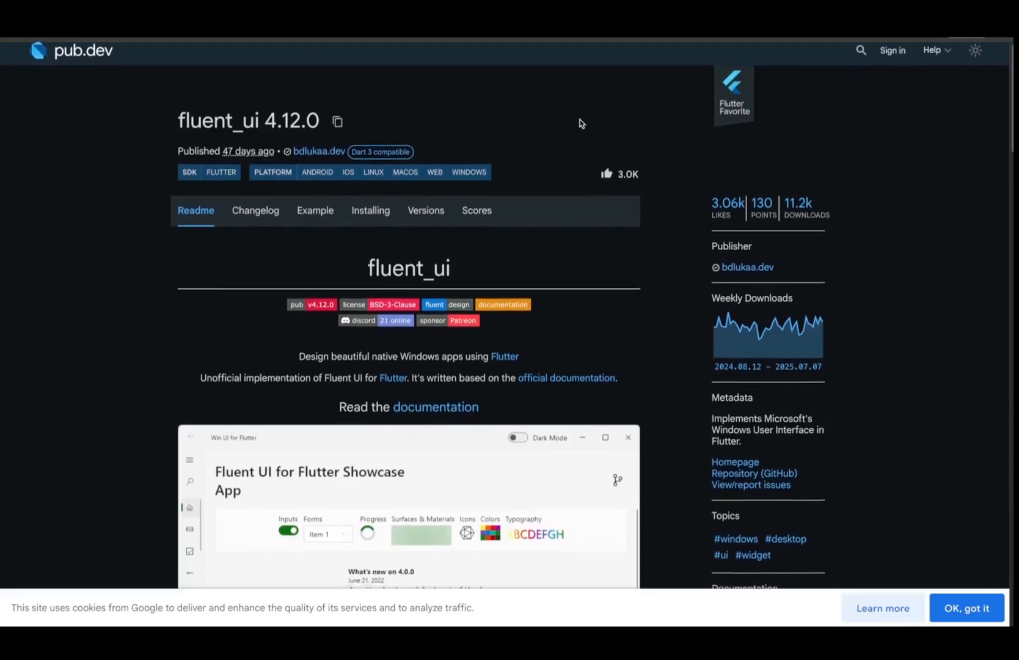
pyautogui.scroll(-3)
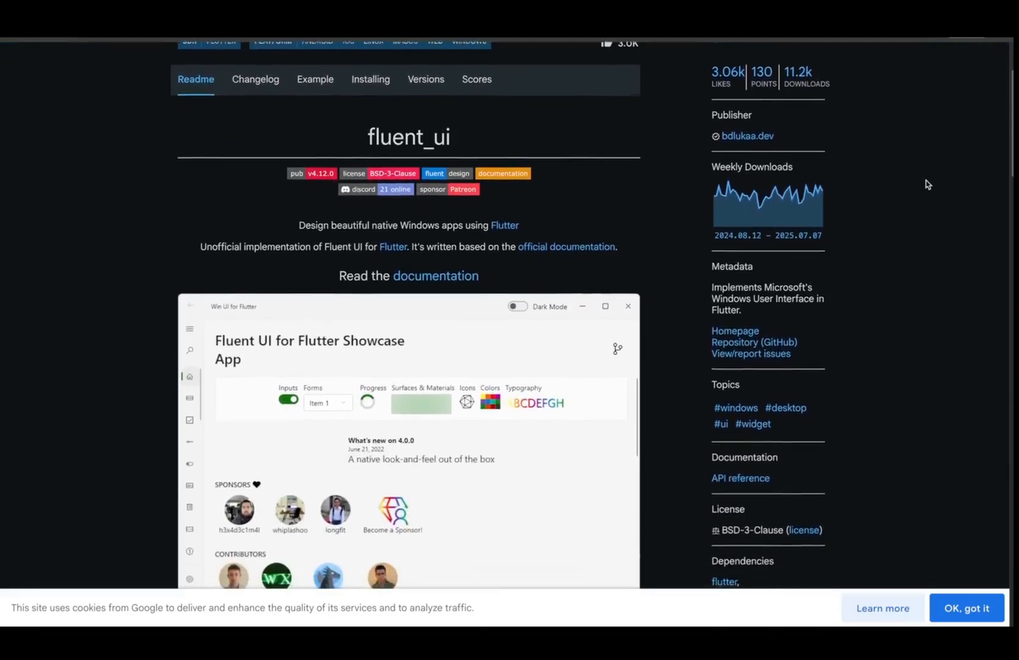
pyautogui.scroll(-3)
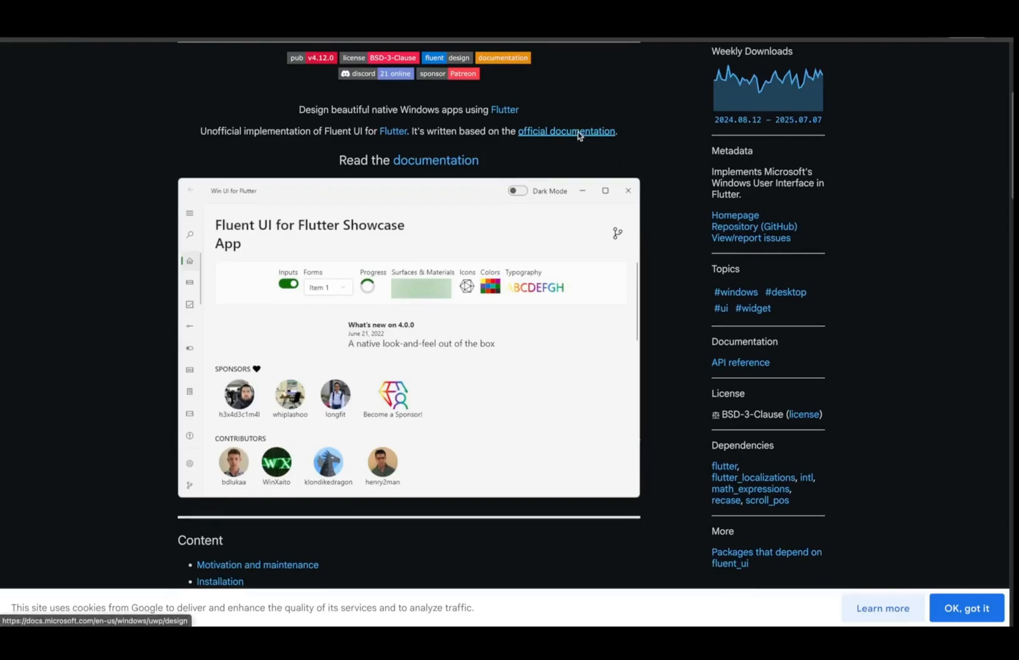
pyautogui.click(567, 131)
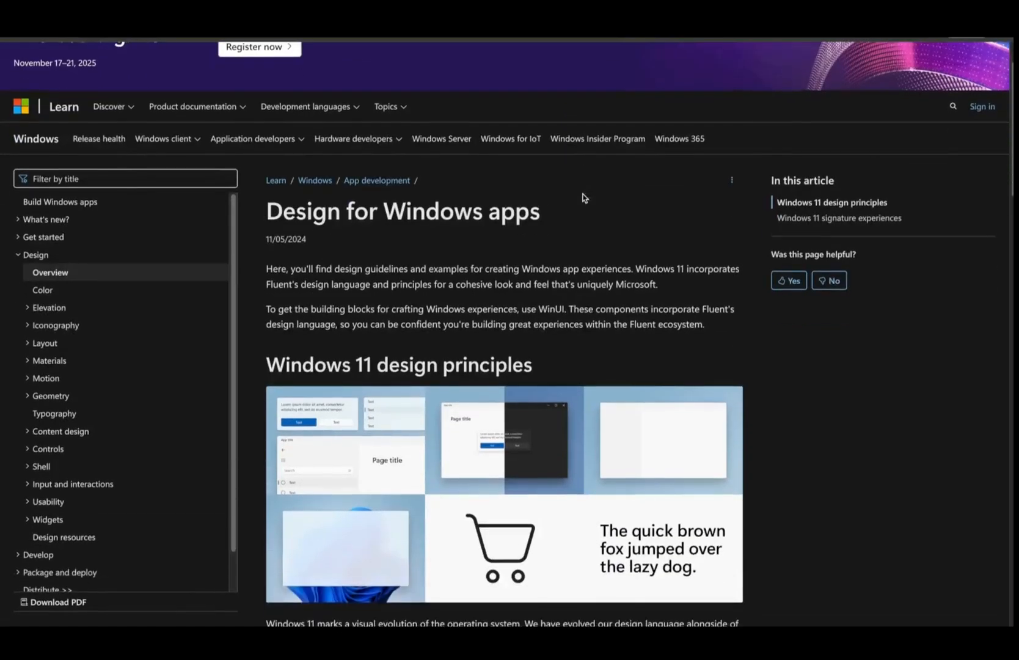
pyautogui.scroll(-3)
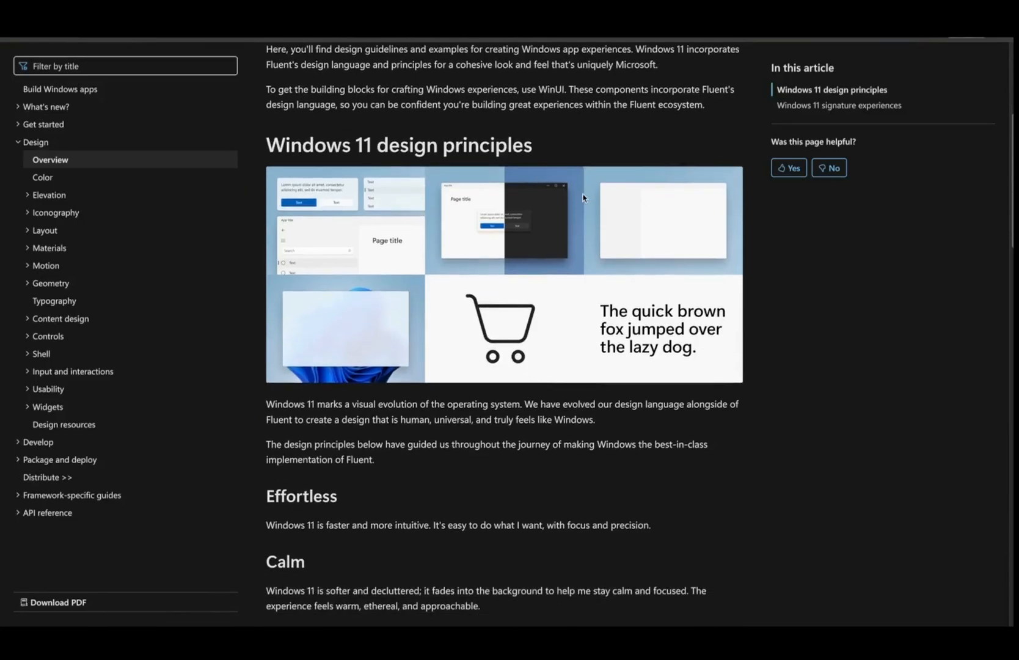
pyautogui.scroll(-3)
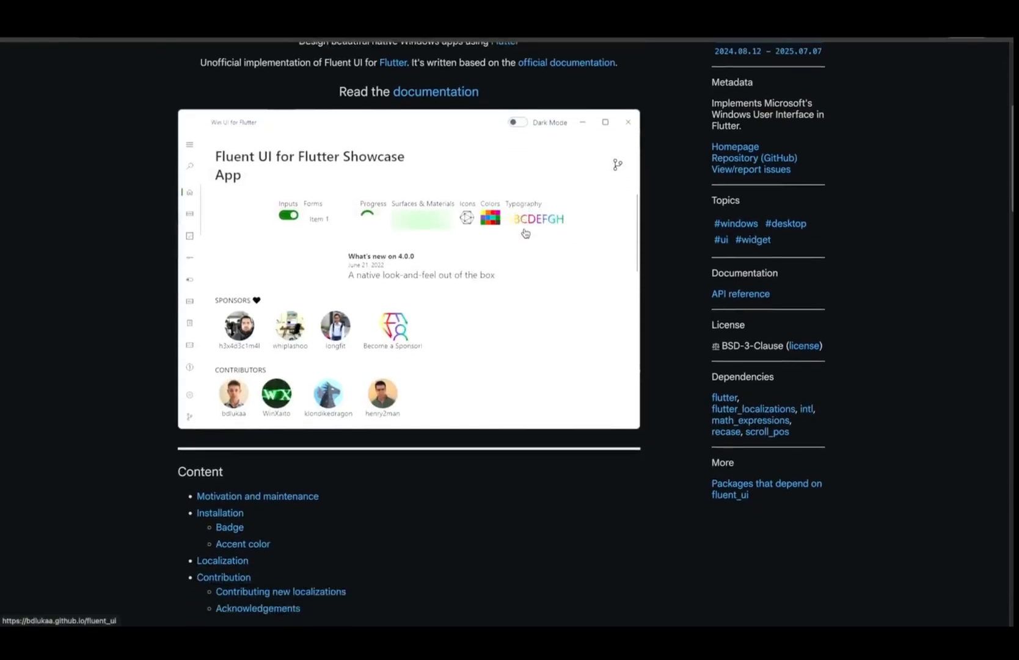
pyautogui.scroll(-3)
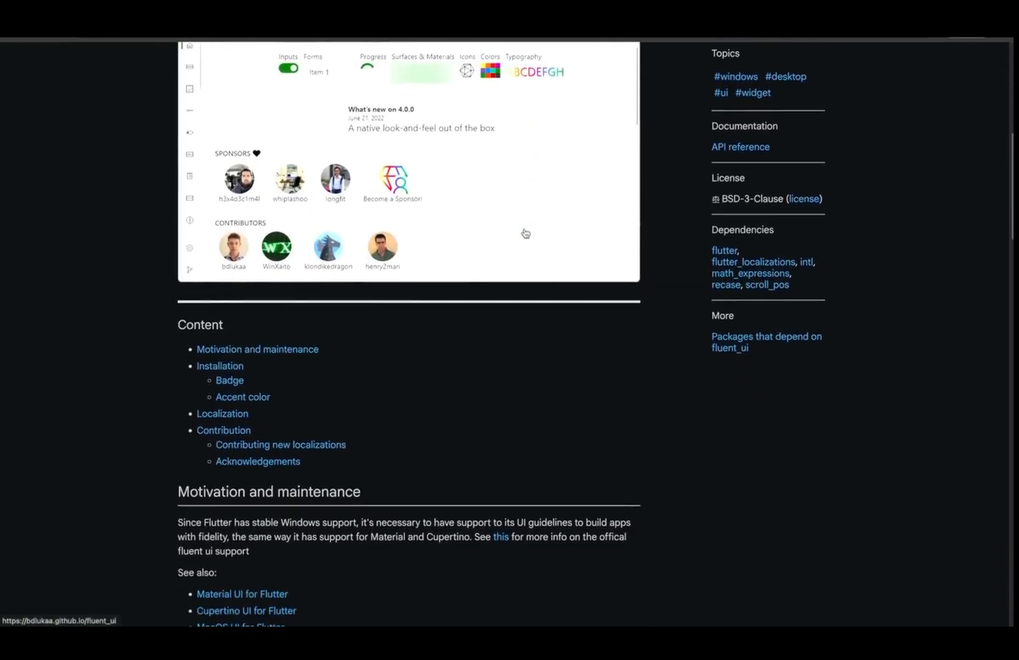
pyautogui.scroll(-3)
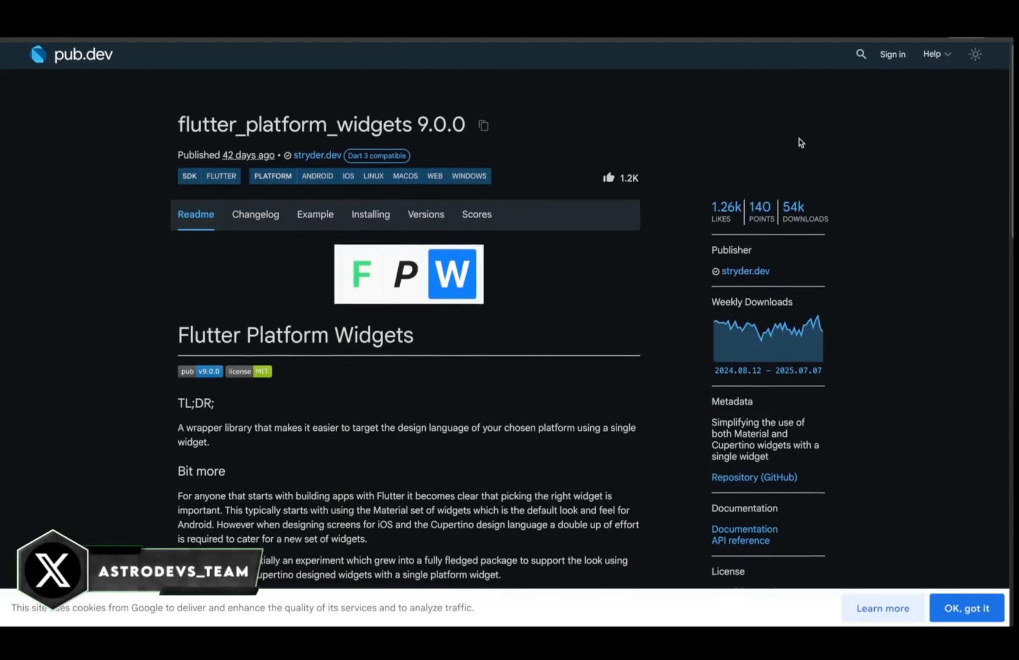
# Step: Read the flutter_platform_widgets readme down through How it works, Docs and Contributors, then back up
pyautogui.scroll(-3)
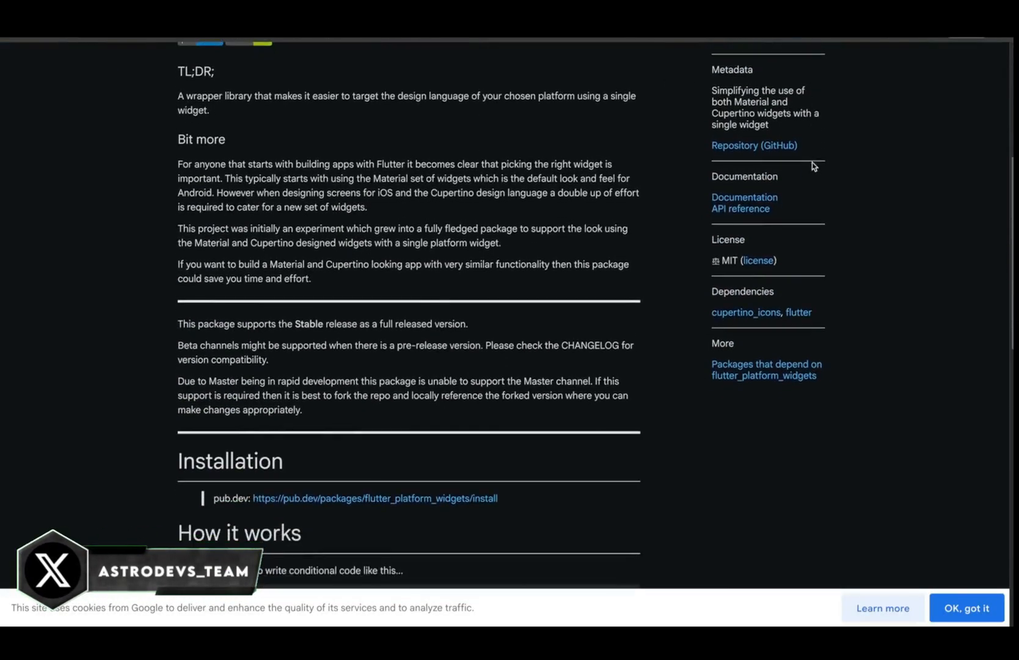
pyautogui.scroll(-3)
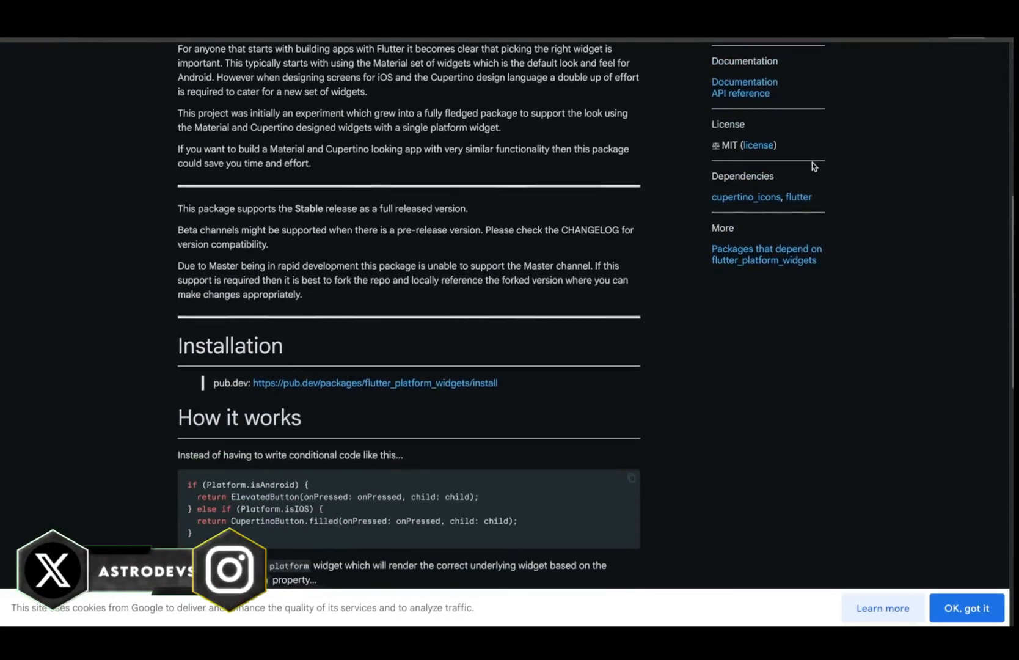
pyautogui.scroll(-3)
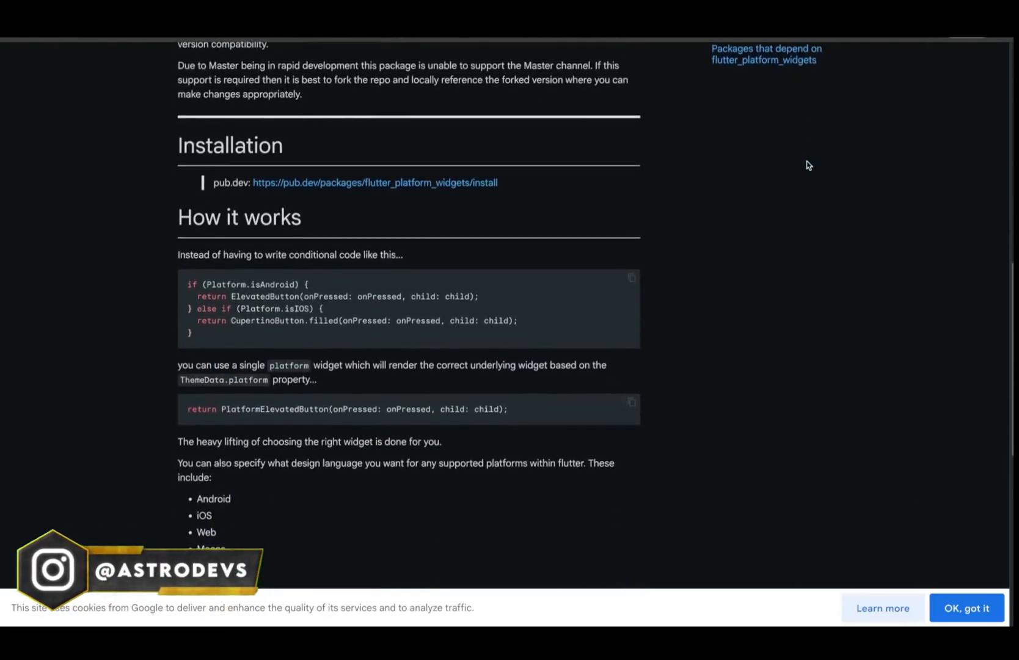
pyautogui.scroll(-3)
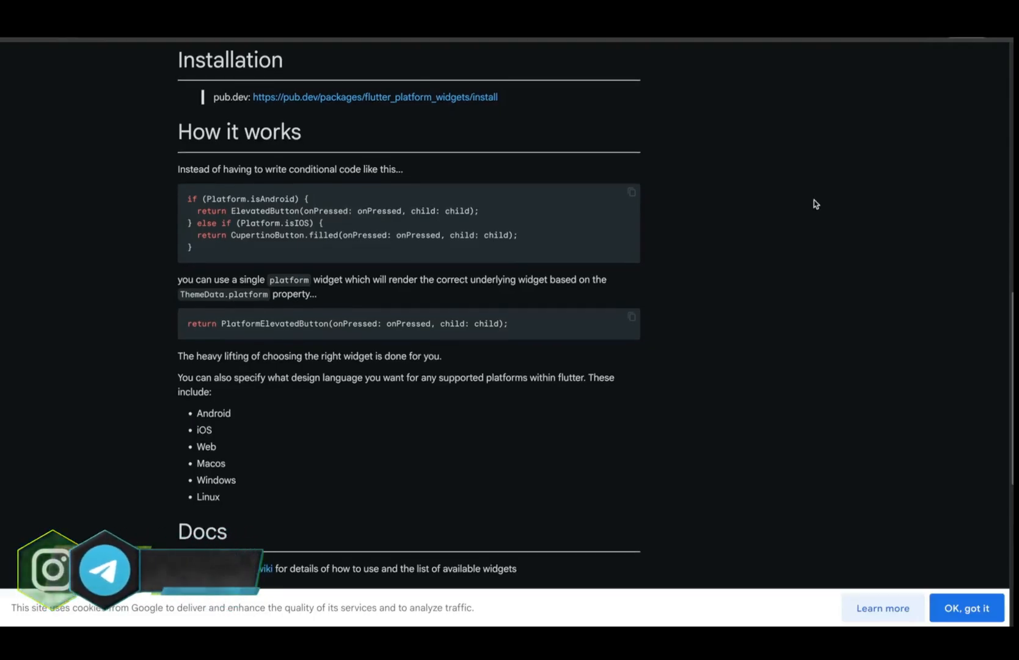
pyautogui.scroll(-3)
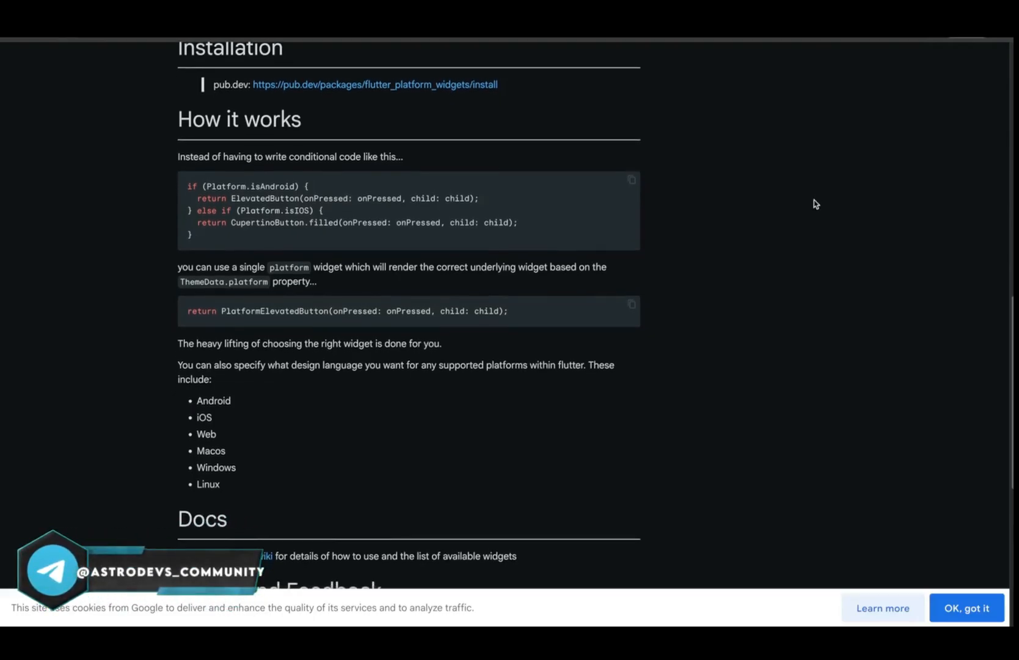
pyautogui.scroll(-3)
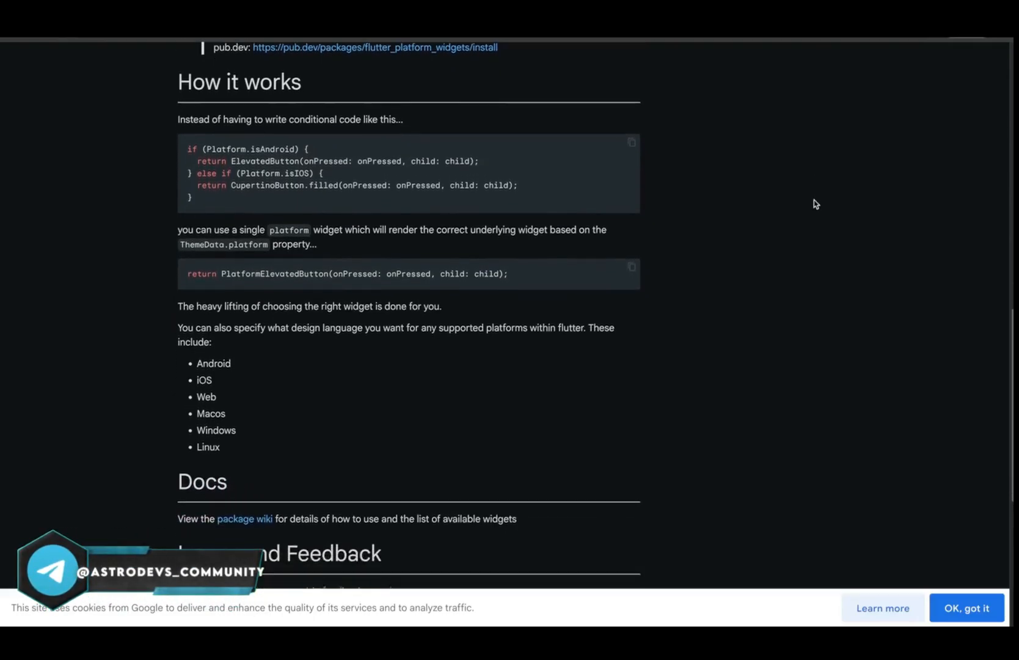
pyautogui.scroll(-3)
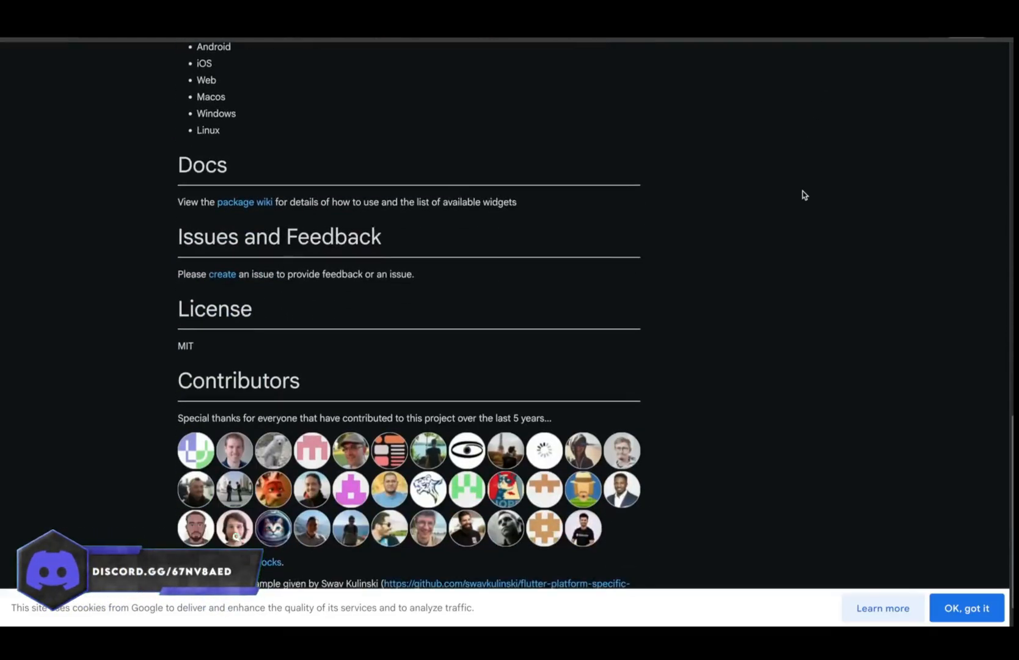
pyautogui.scroll(3)
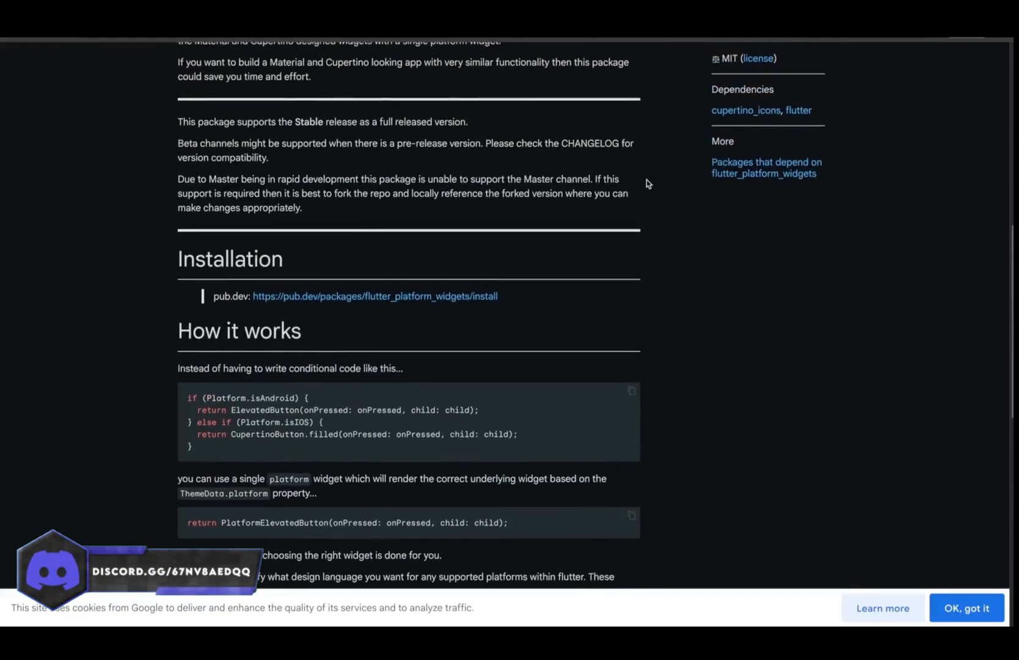
pyautogui.scroll(3)
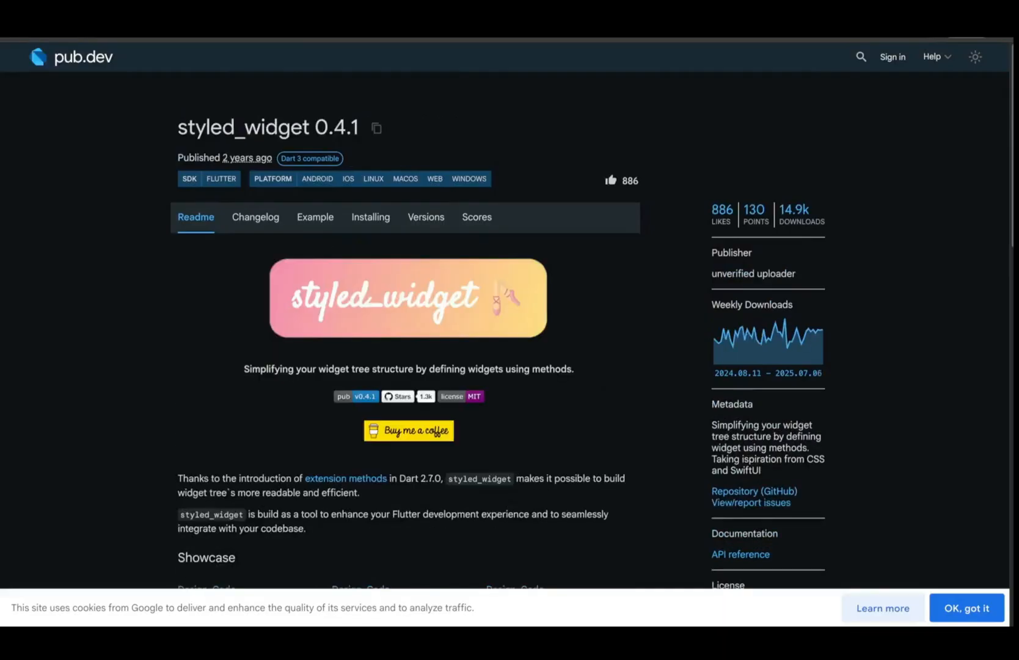
# Step: Read styled_widget's Showcase, Basic example and Docs quicklinks, reaching assorted_layout_widgets
pyautogui.scroll(-3)
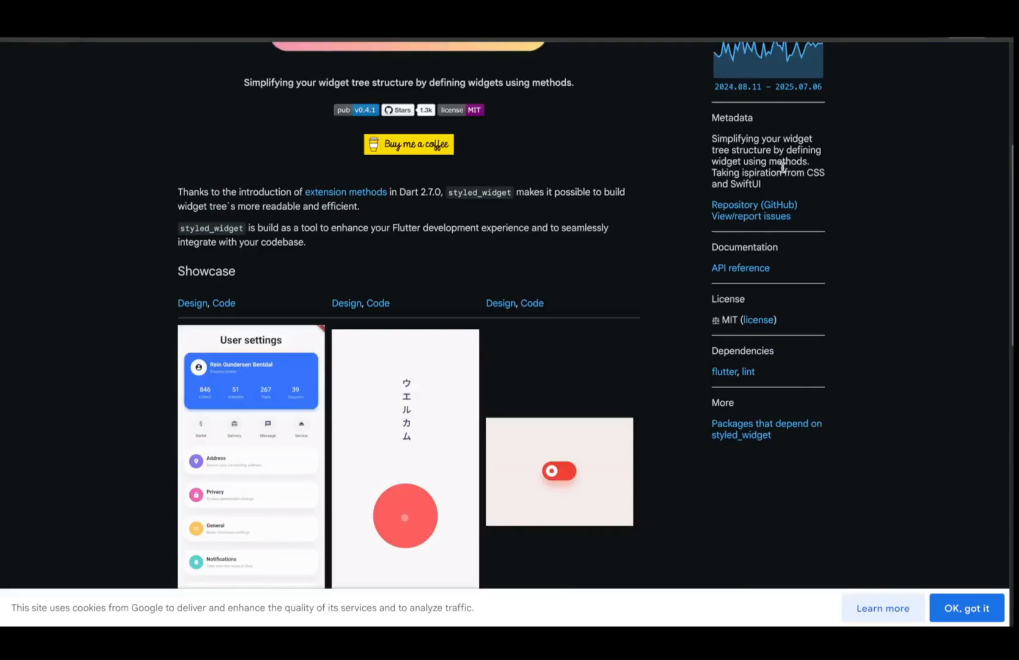
pyautogui.scroll(-3)
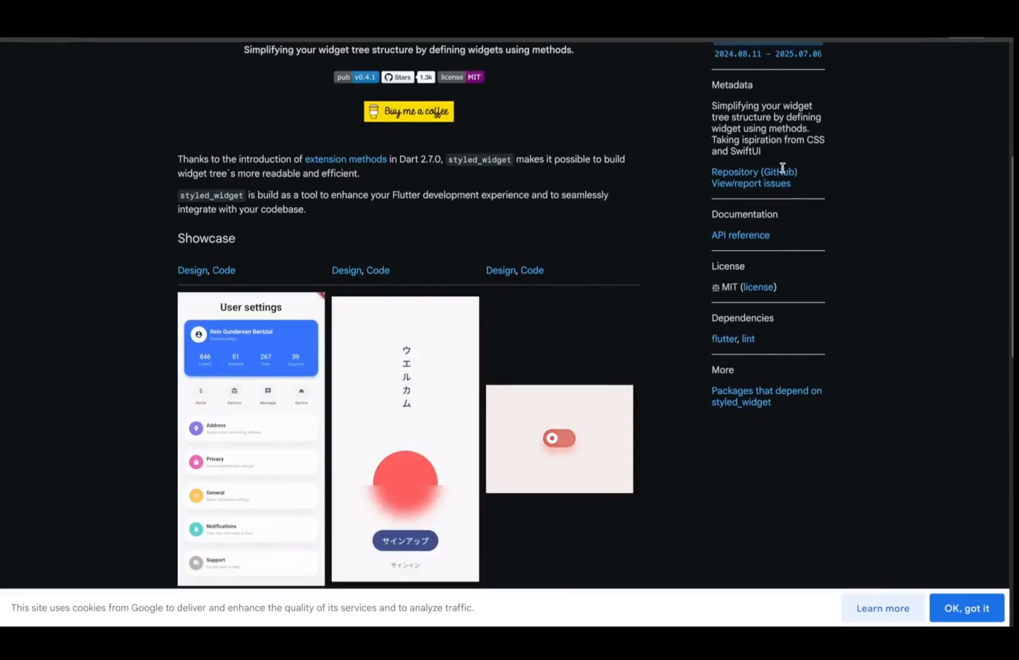
pyautogui.scroll(-3)
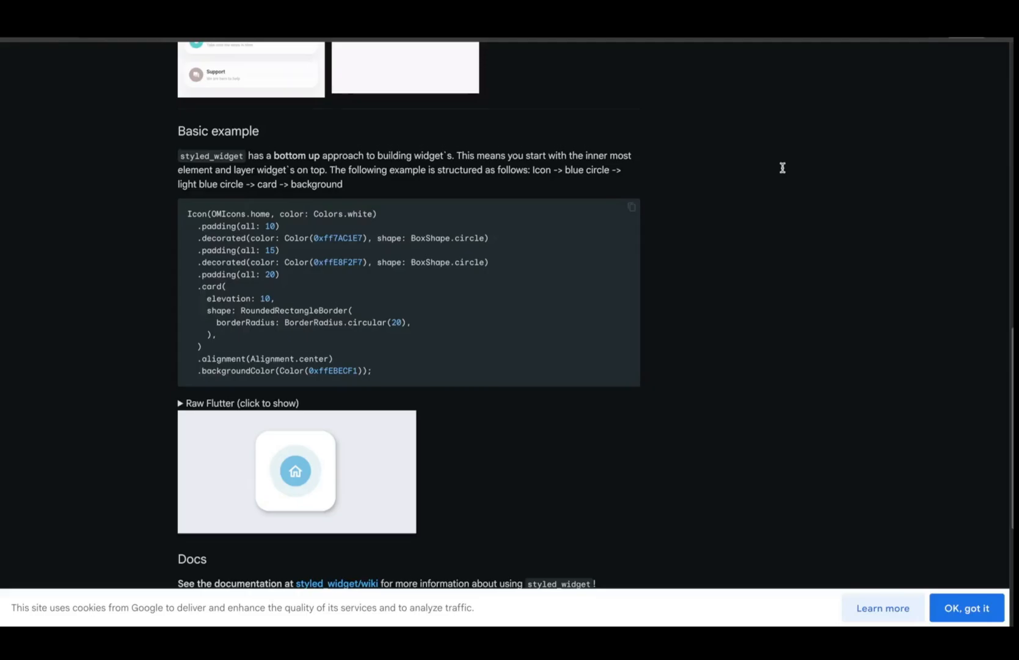
pyautogui.scroll(3)
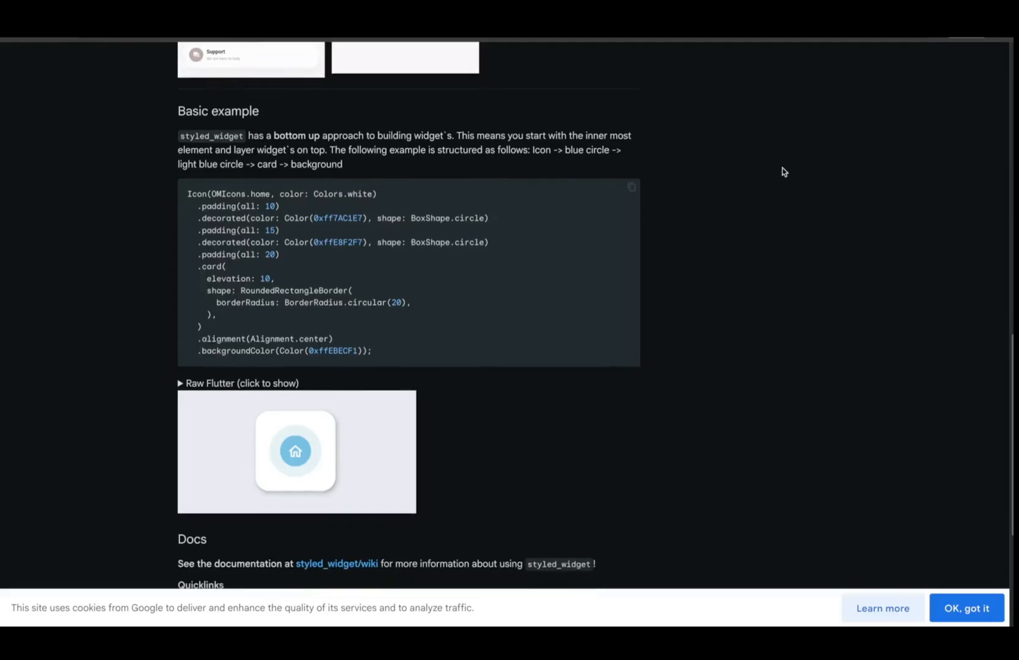
pyautogui.scroll(-3)
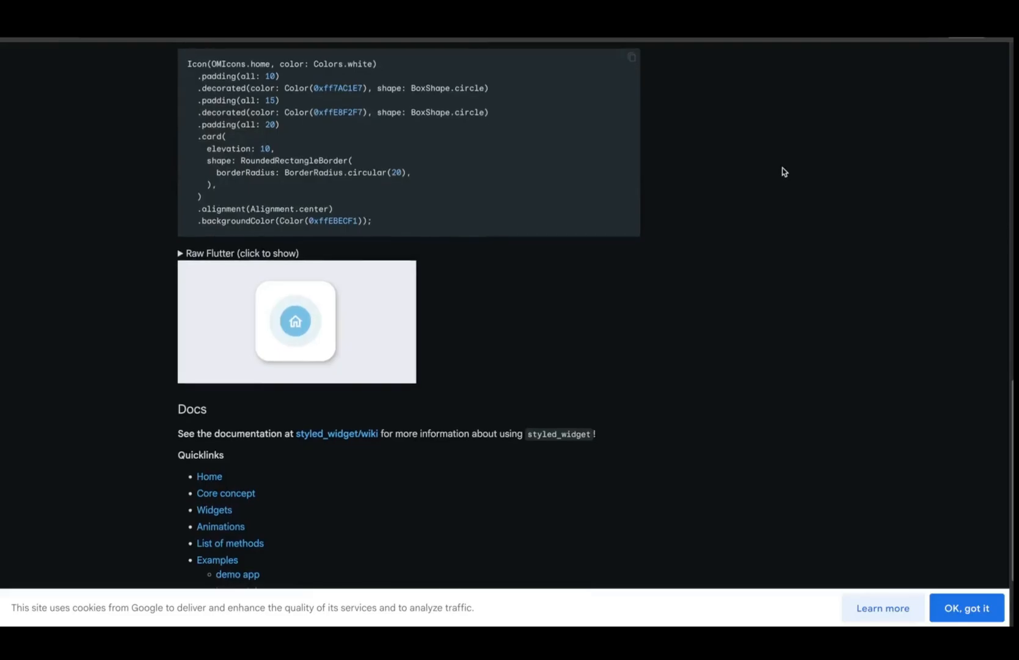
pyautogui.scroll(-3)
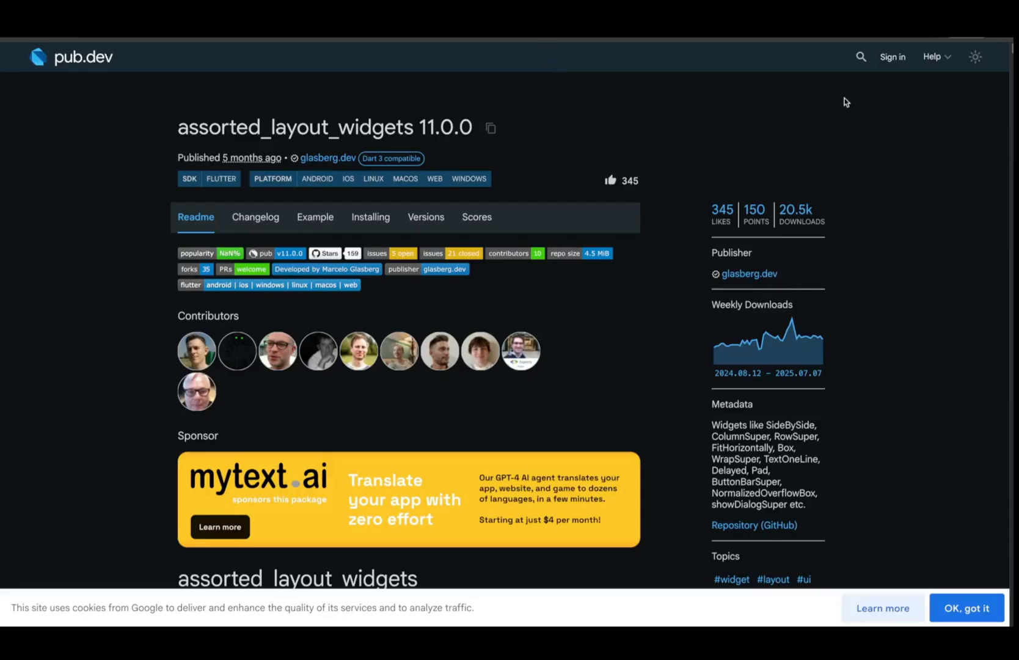
# Step: Jump from the widget table to SideBySide and read its comparison and code examples
pyautogui.scroll(-3)
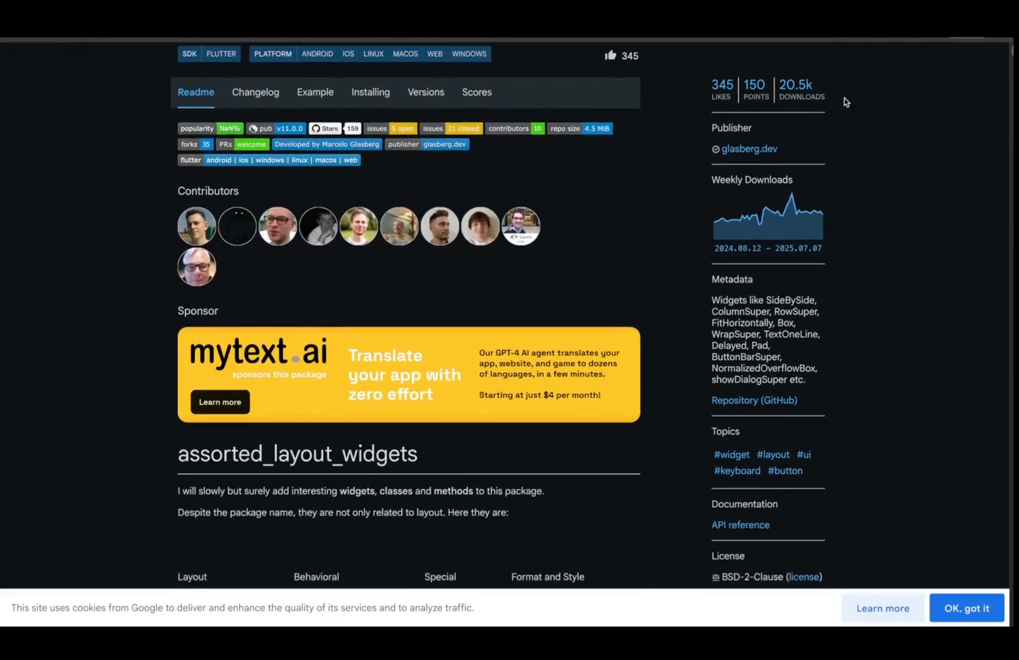
pyautogui.scroll(-3)
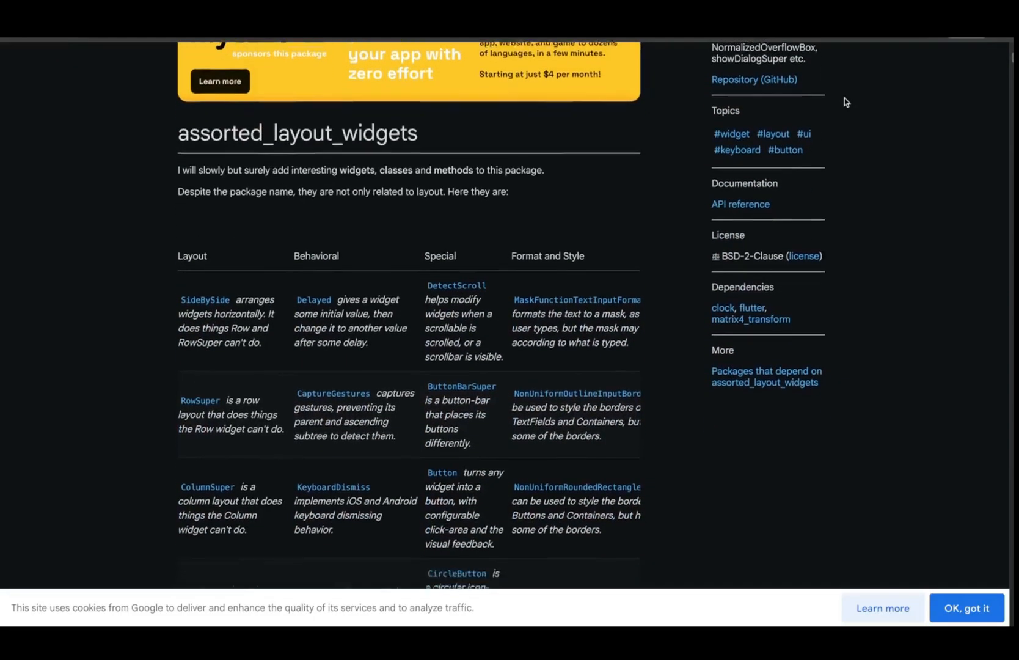
pyautogui.click(204, 300)
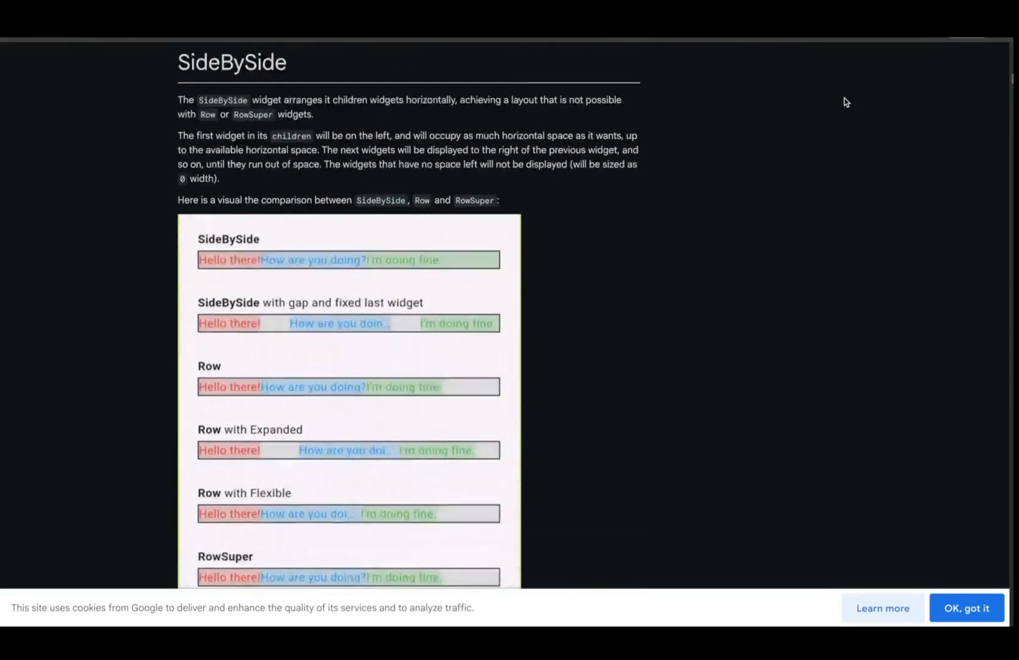
pyautogui.scroll(-3)
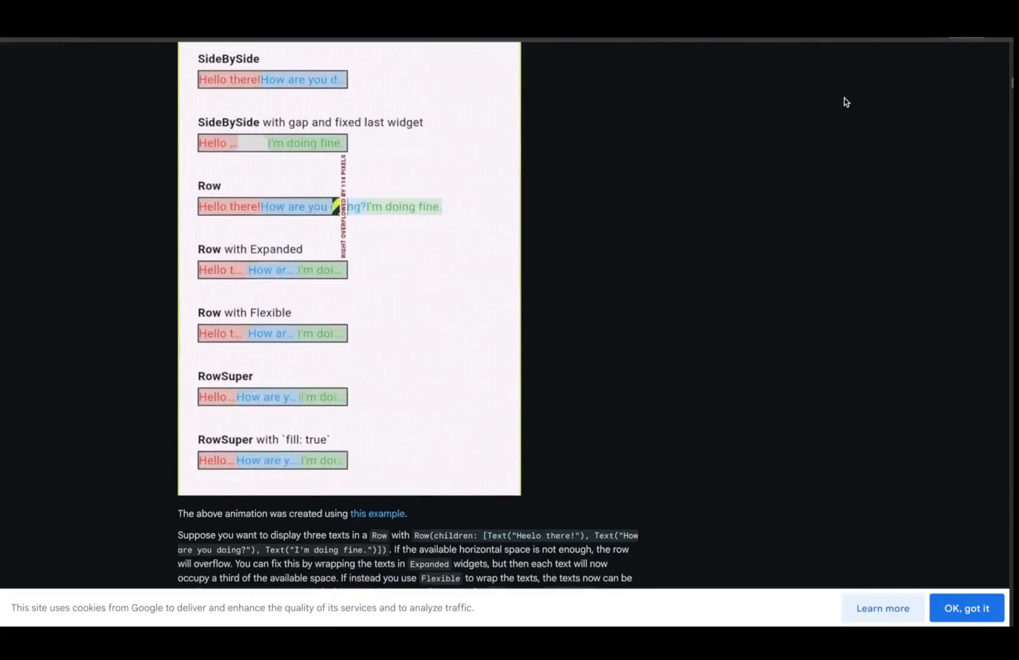
pyautogui.scroll(-3)
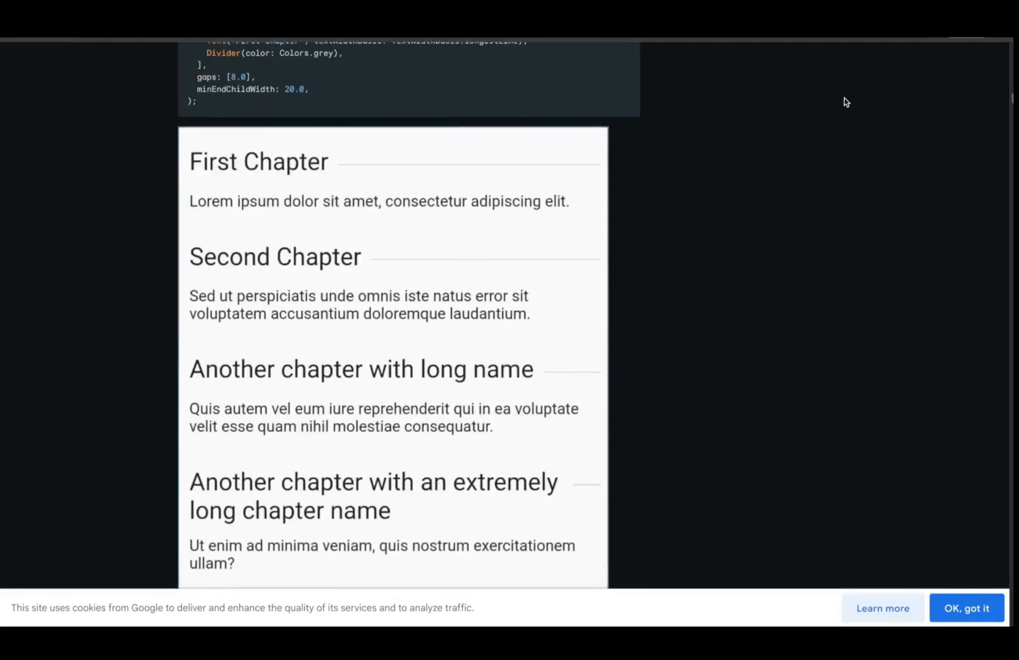
pyautogui.scroll(-3)
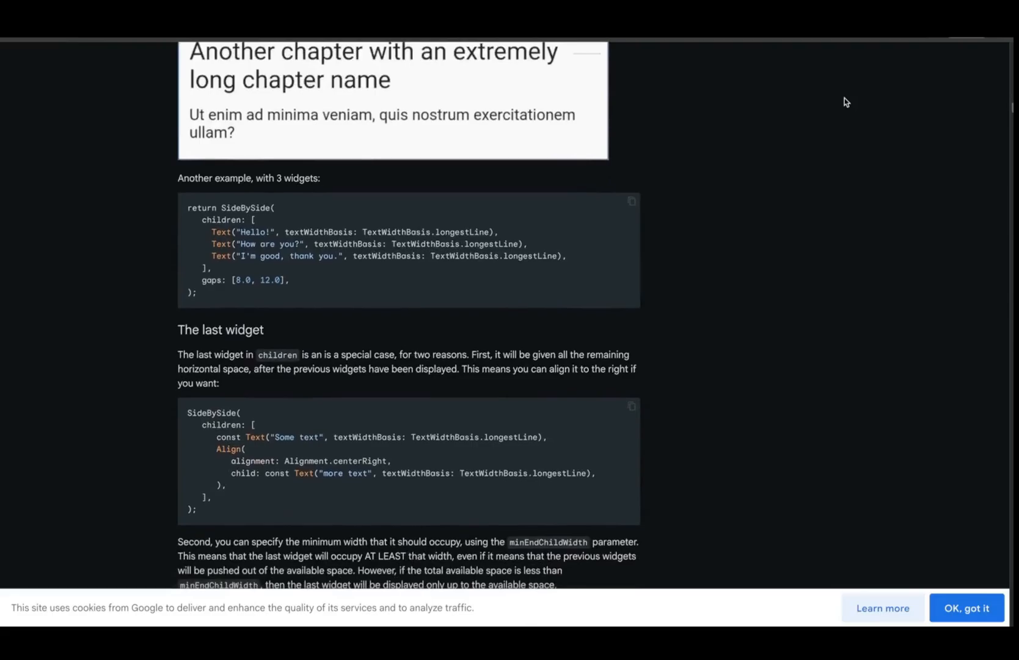
pyautogui.scroll(-3)
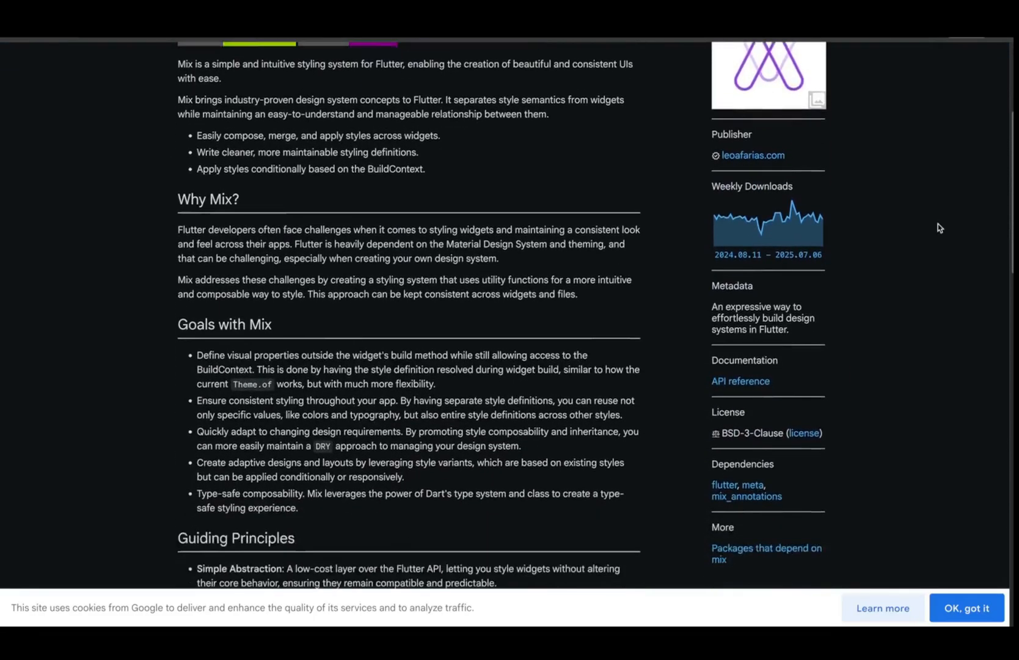
# Step: Scroll through the Mix readme toward its contributors section
pyautogui.scroll(-3)
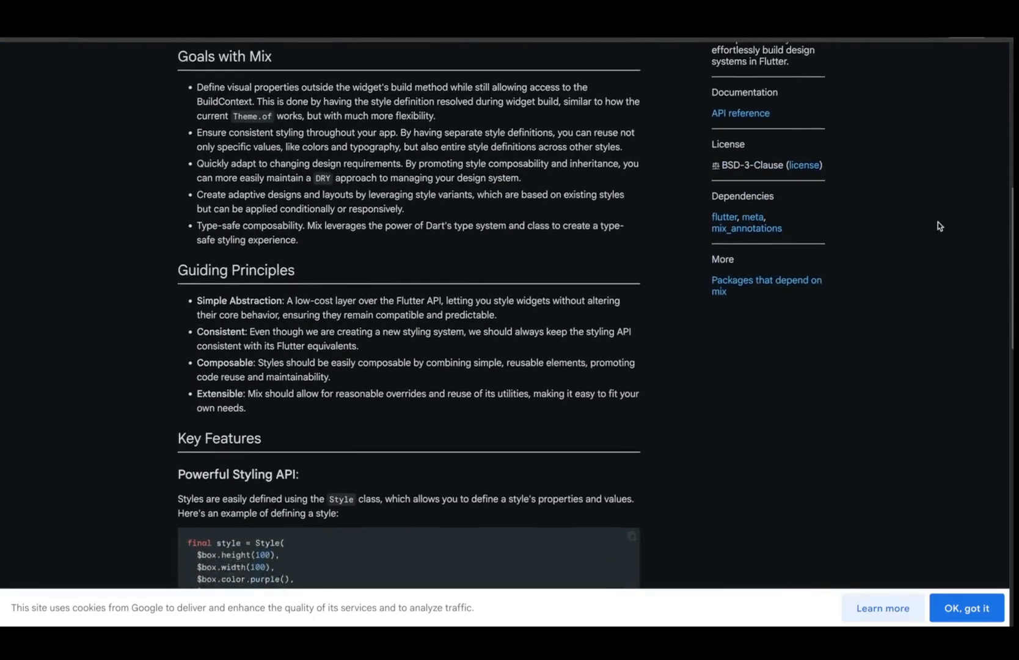
pyautogui.scroll(-3)
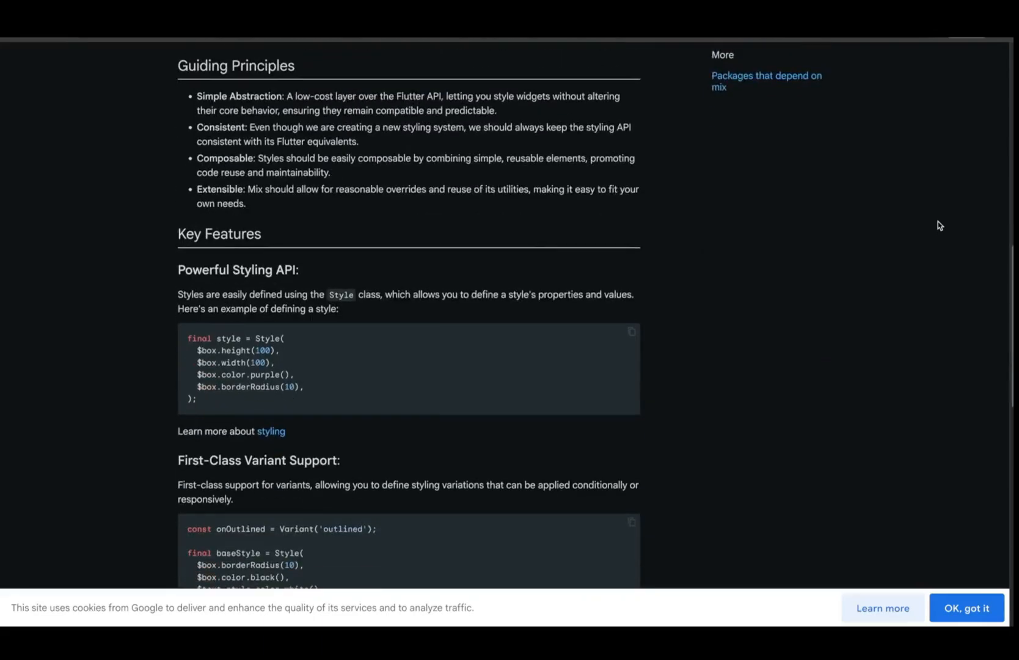
pyautogui.scroll(-3)
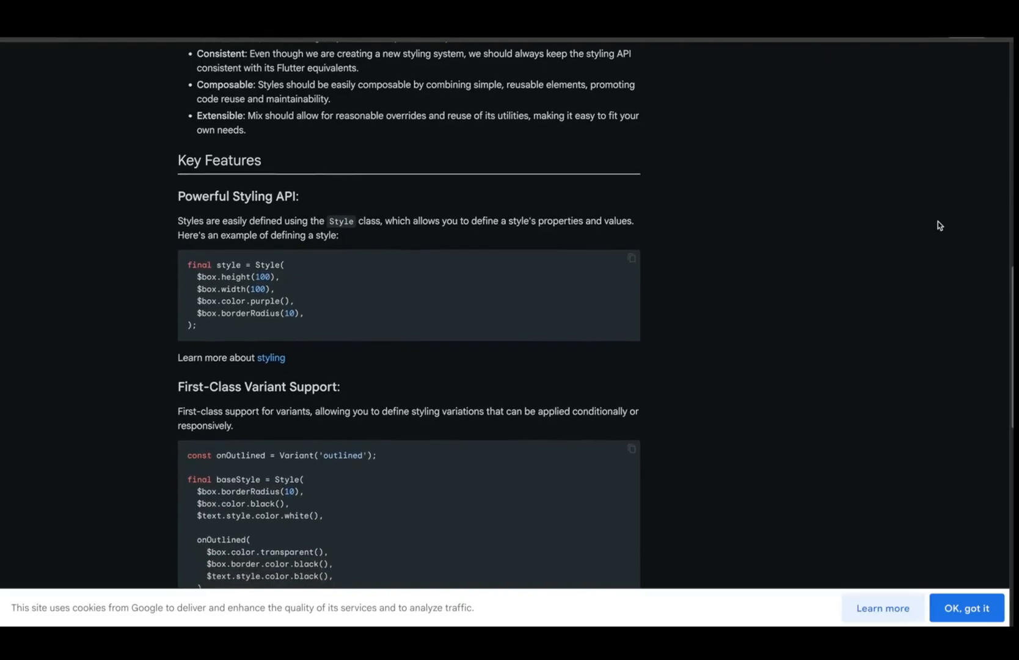
pyautogui.scroll(-3)
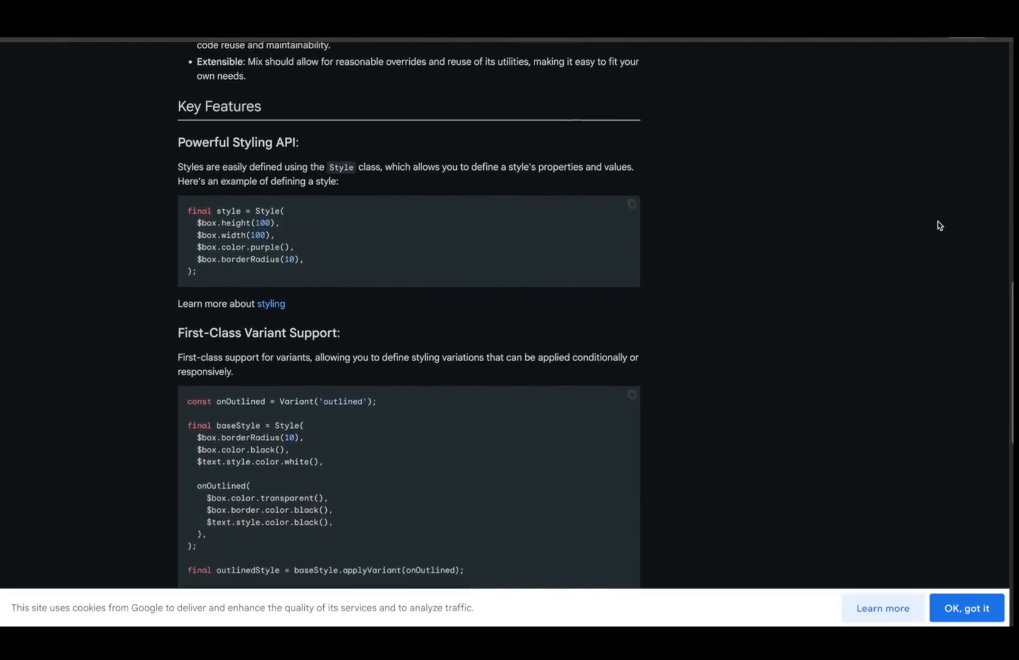
pyautogui.scroll(-3)
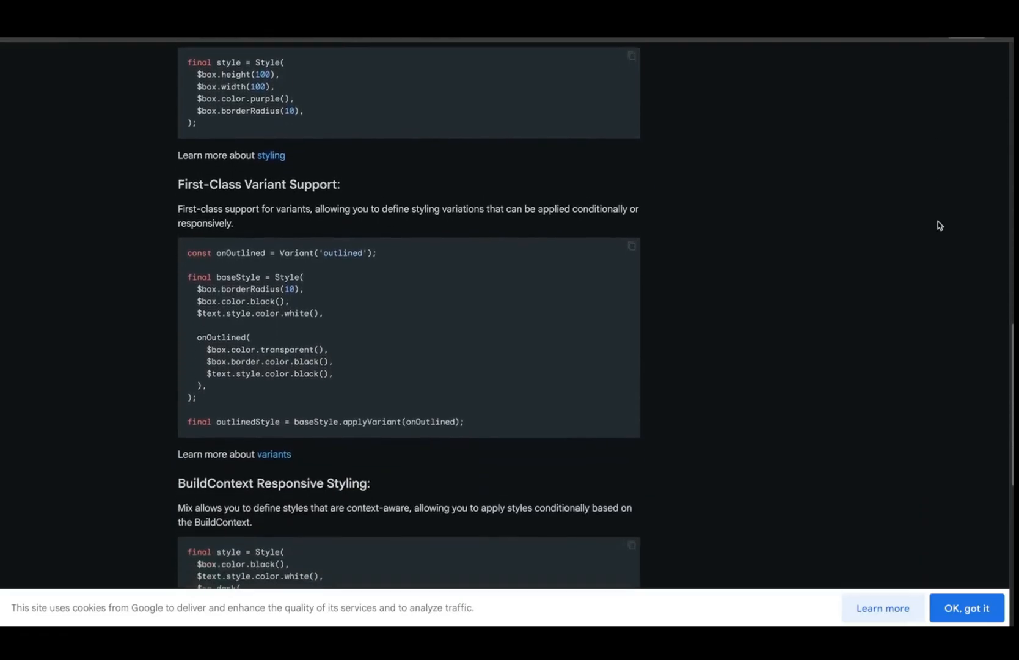
pyautogui.scroll(-3)
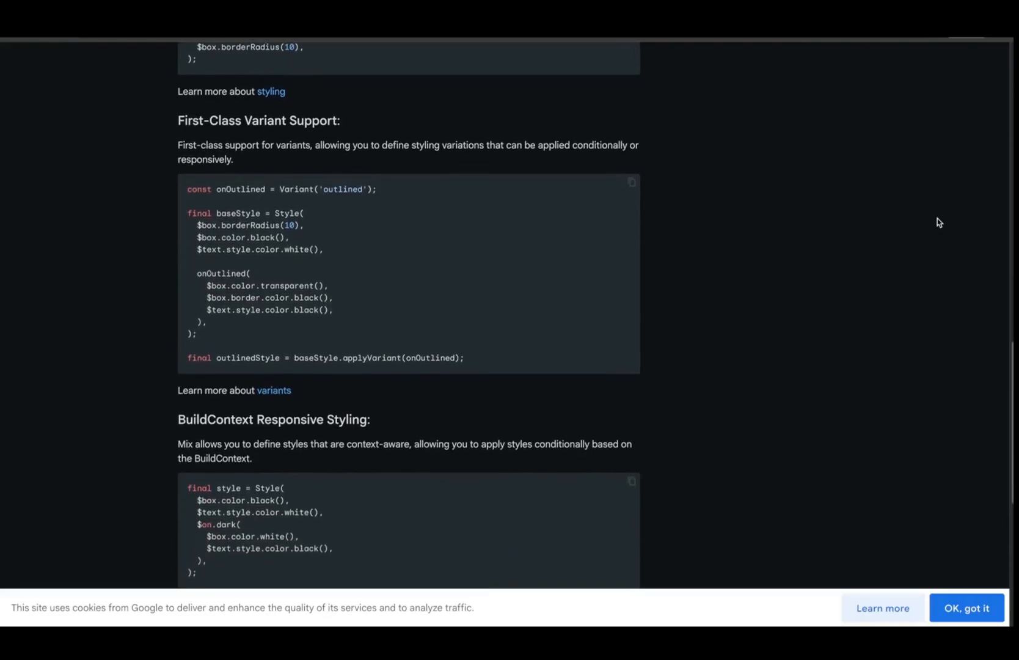
pyautogui.scroll(-3)
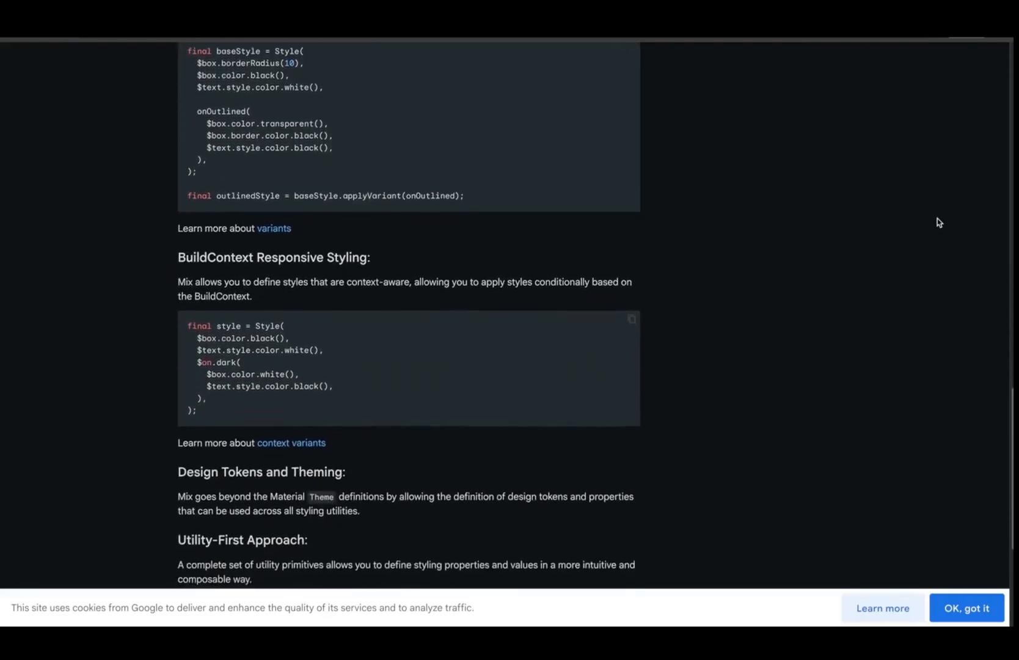
# Step: Finish the Mix readme, then open Arna Gallery from arna's Introduction 'here' link
pyautogui.scroll(-3)
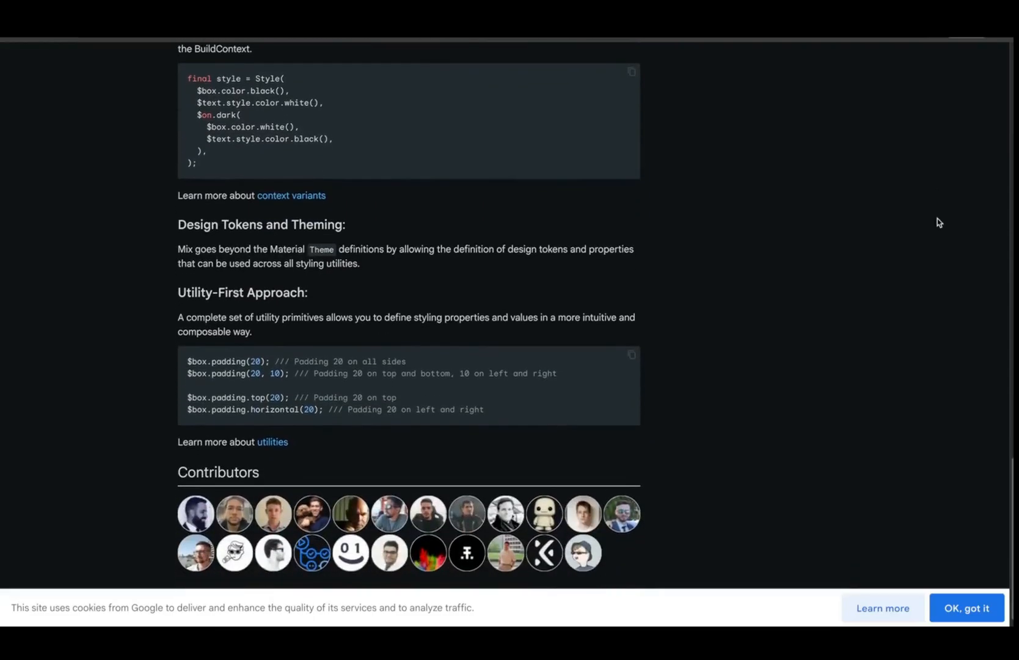
pyautogui.moveTo(743, 104)
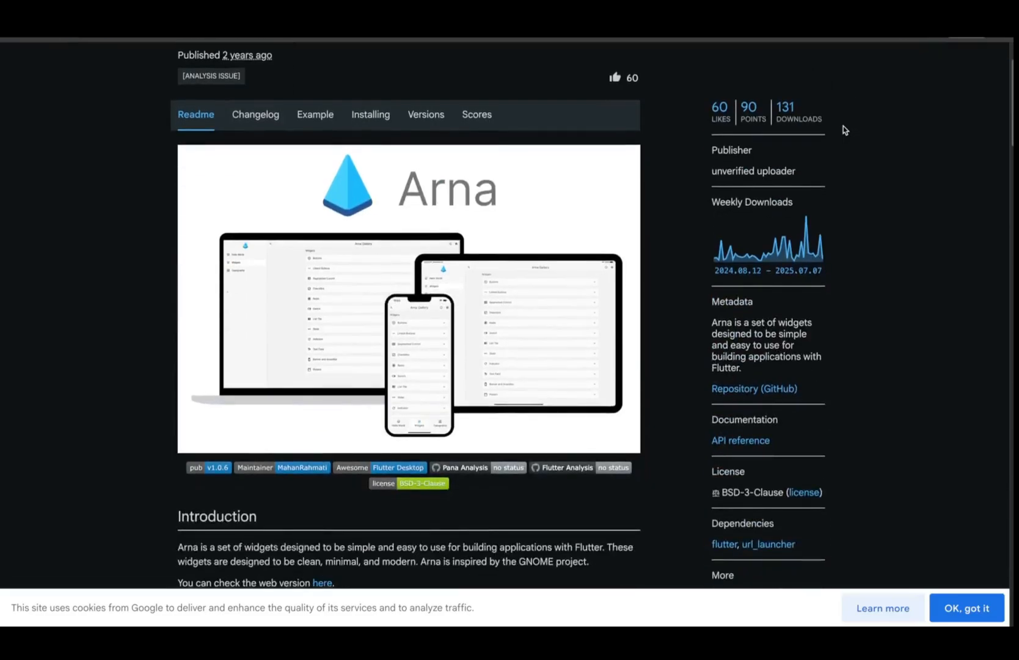
pyautogui.scroll(-3)
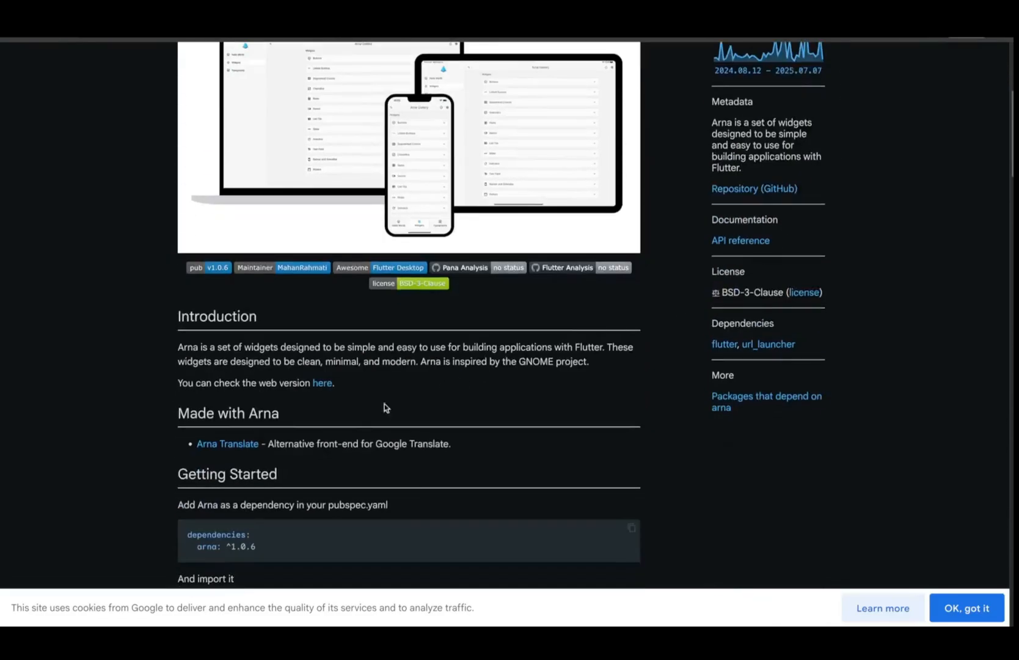
pyautogui.moveTo(321, 383)
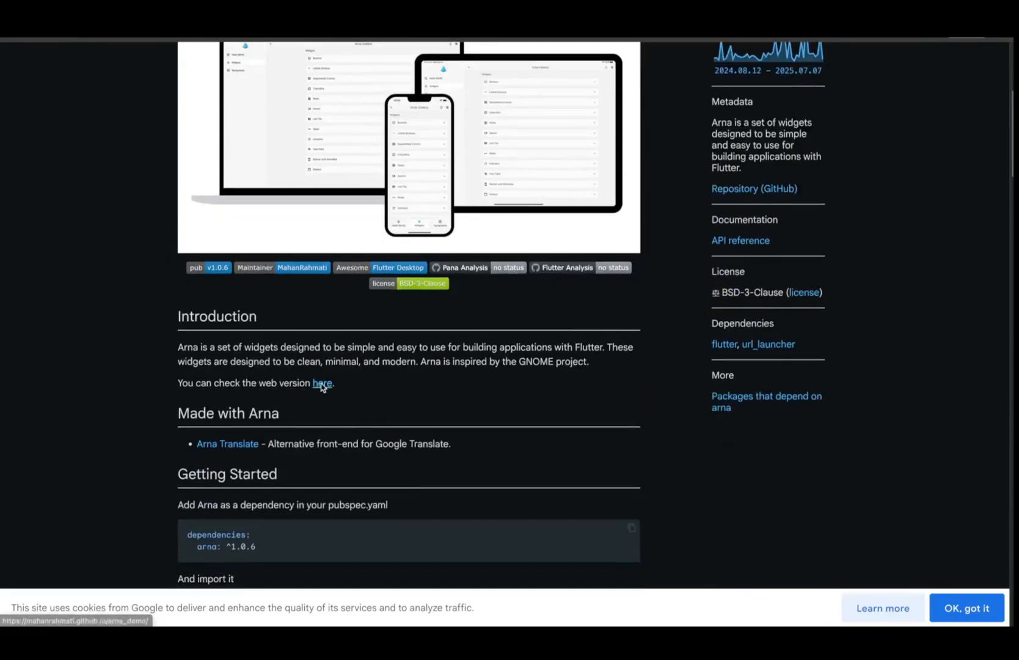
pyautogui.click(322, 383)
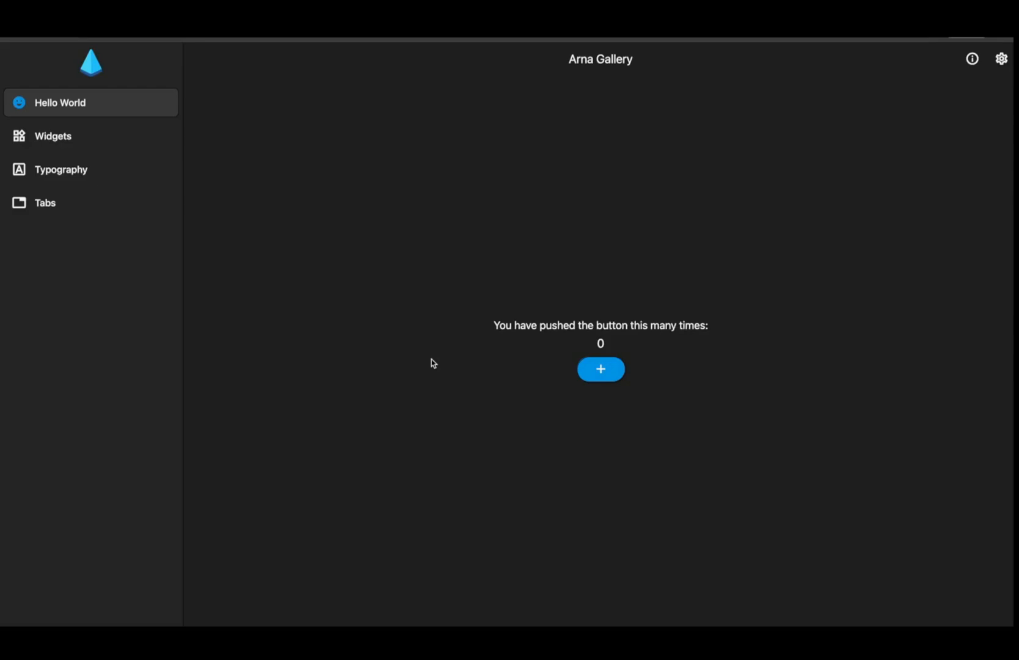
# Step: View Arna Gallery's Widgets examples including Linked Buttons, then return to macos_ui on pub.dev
pyautogui.click(600, 368)
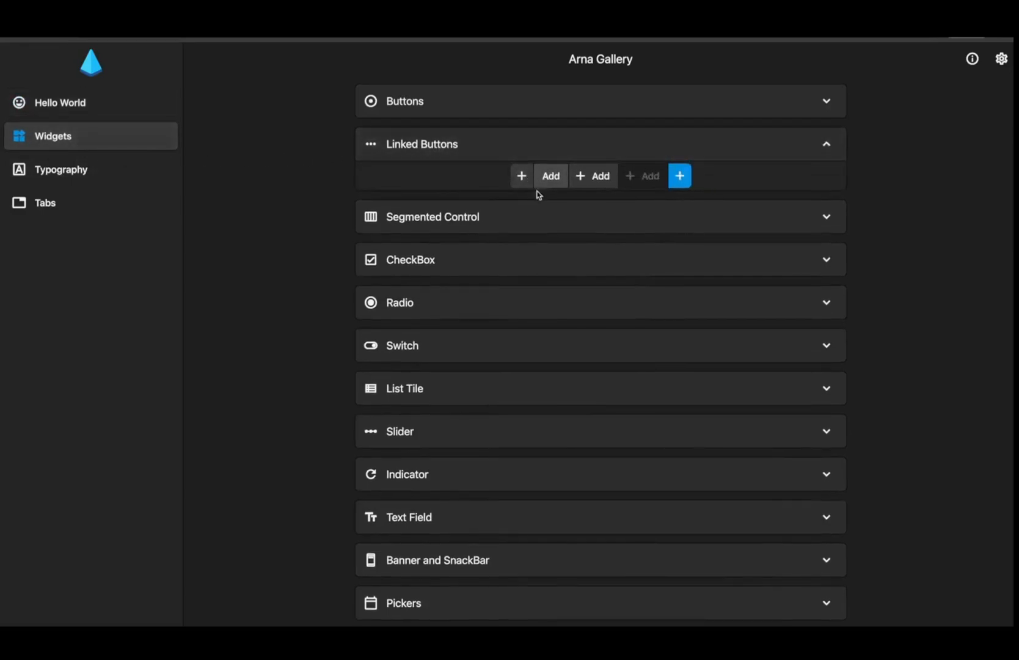
pyautogui.click(825, 216)
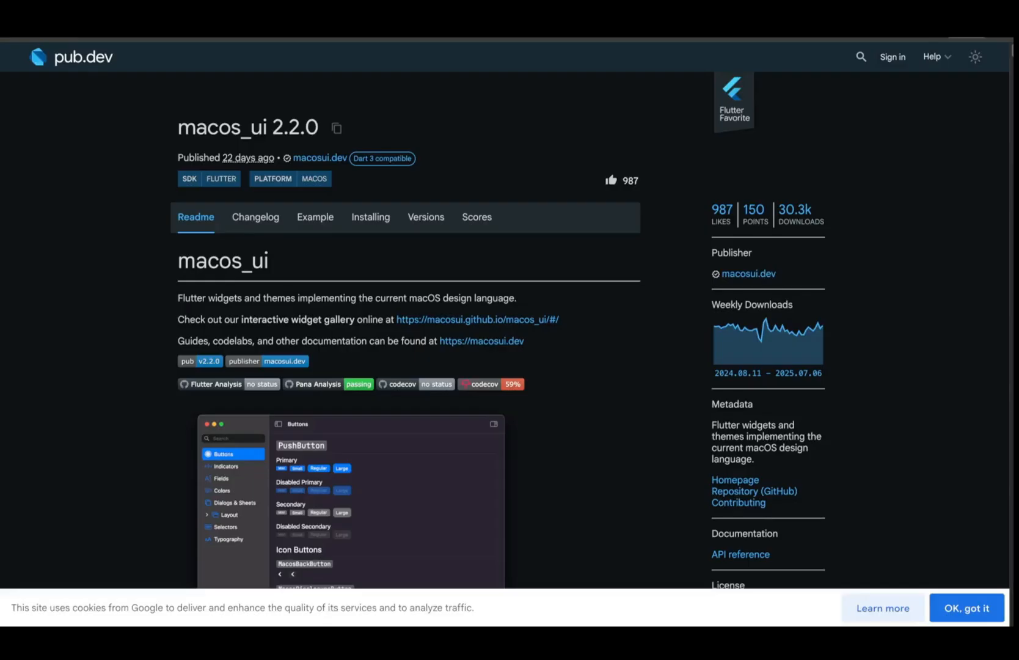
# Step: Follow the interactive widget gallery URL in the macos_ui readme
pyautogui.scroll(-3)
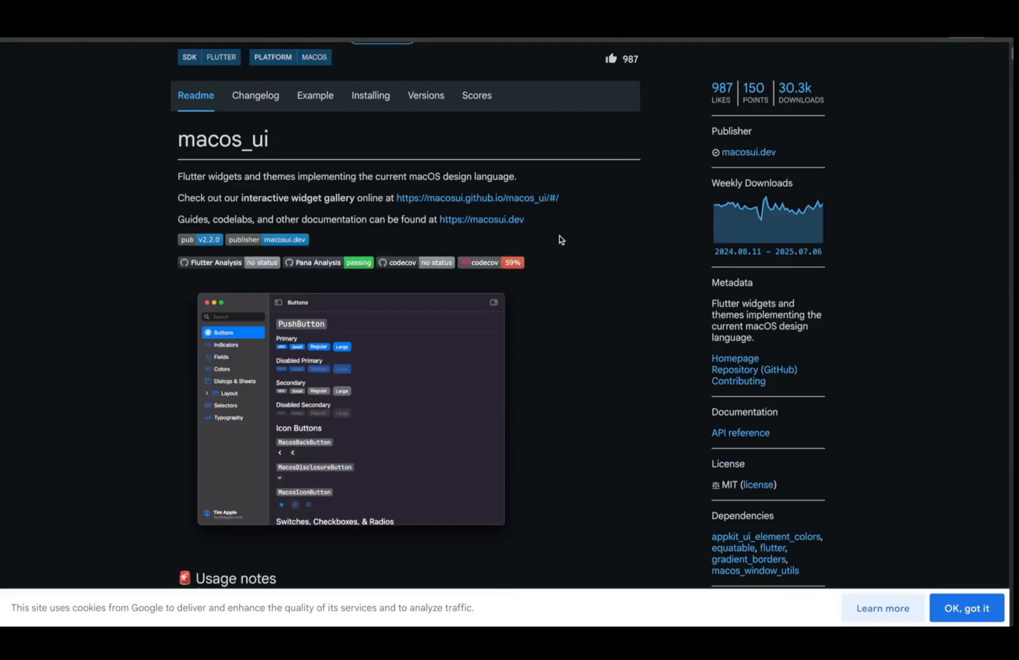
pyautogui.moveTo(537, 203)
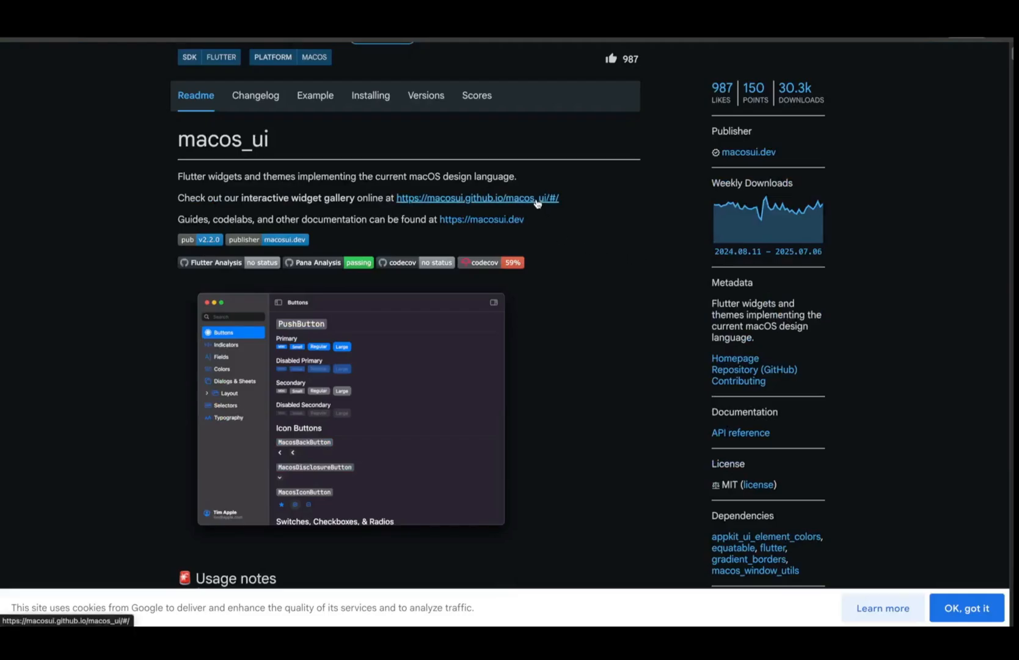
pyautogui.click(477, 197)
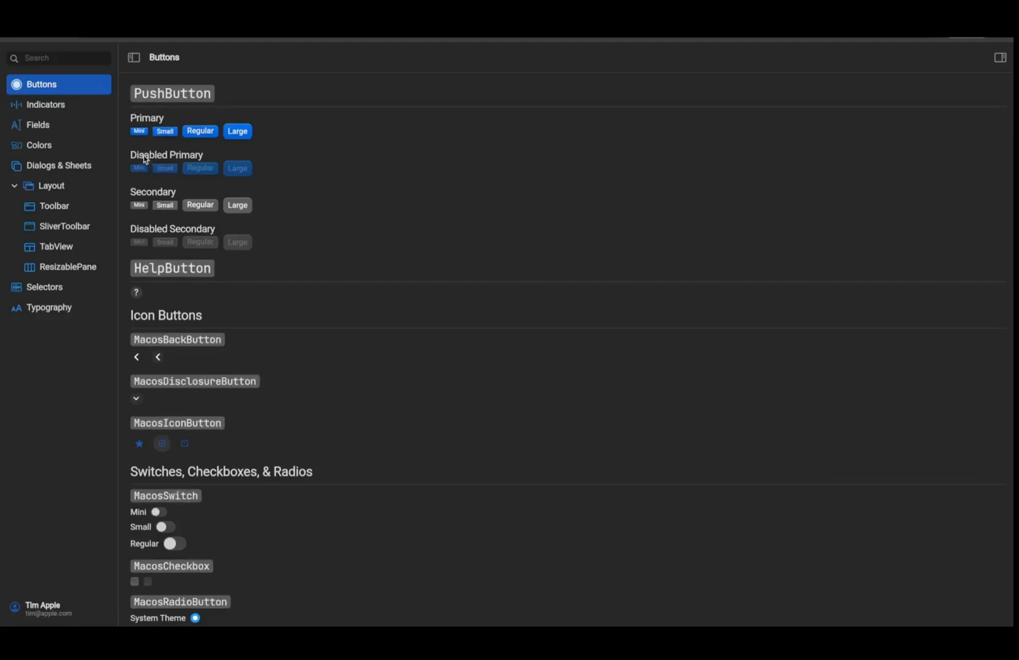
# Step: Browse the Indicators, Fields, Toolbar and SliverToolbar demo pages
pyautogui.click(44, 103)
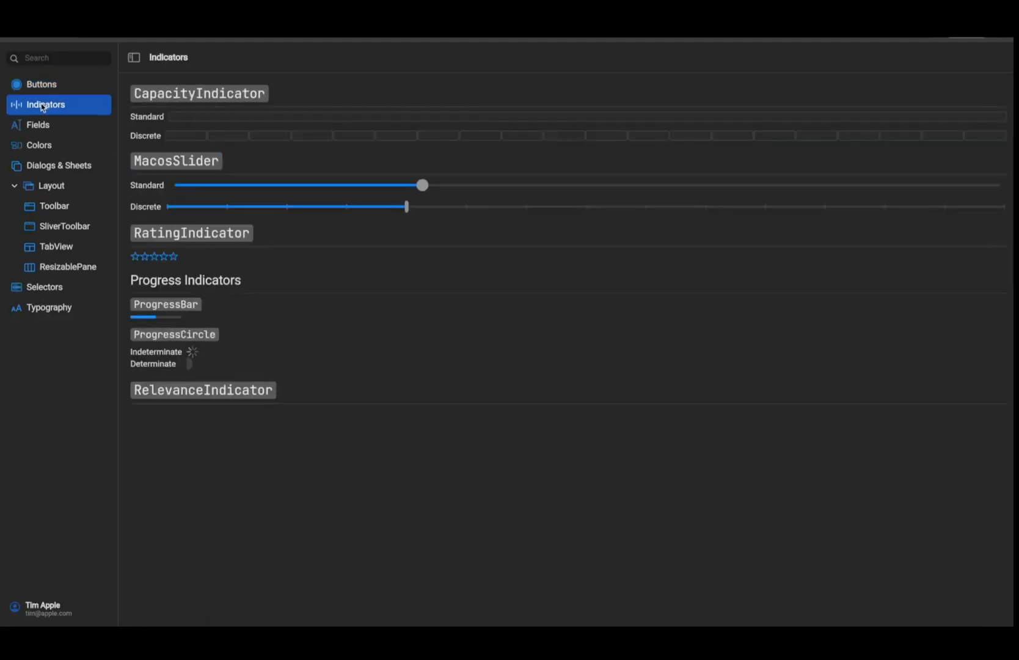
pyautogui.click(38, 124)
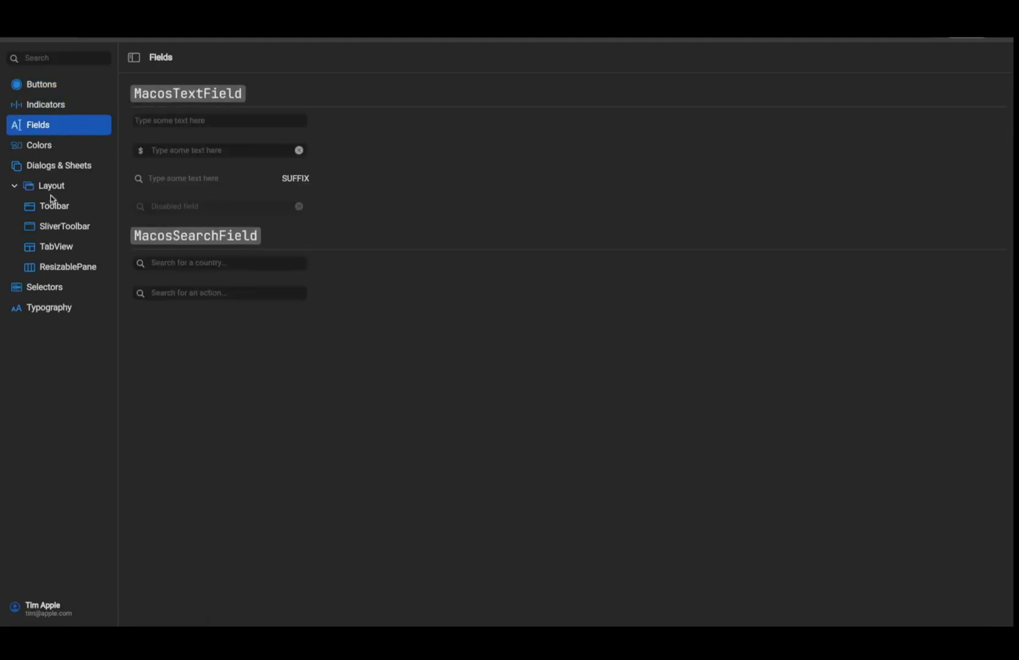
pyautogui.click(53, 205)
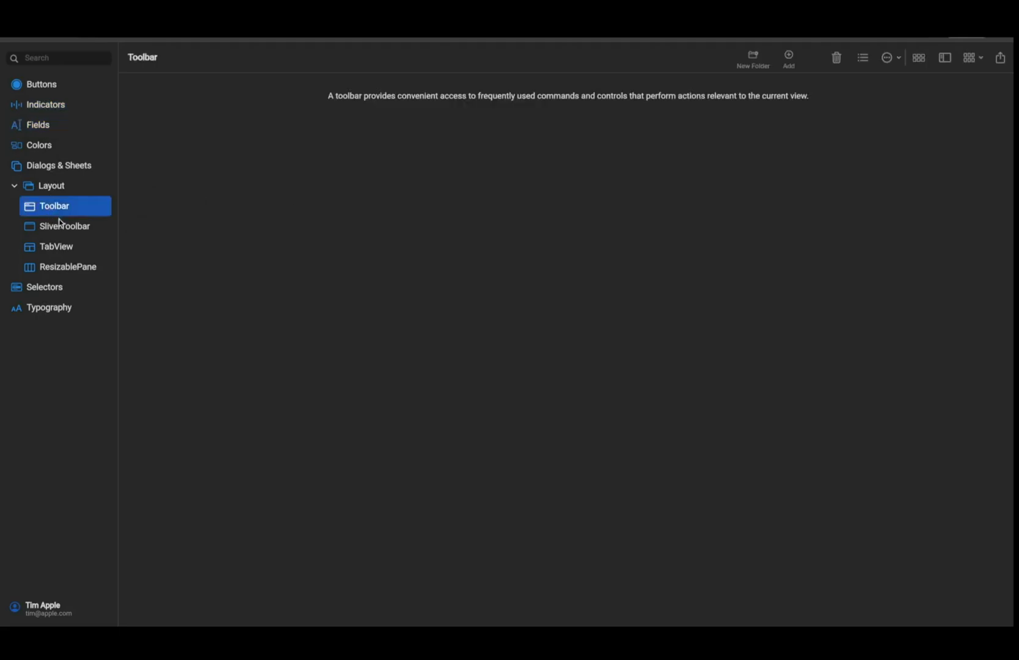
pyautogui.moveTo(227, 205)
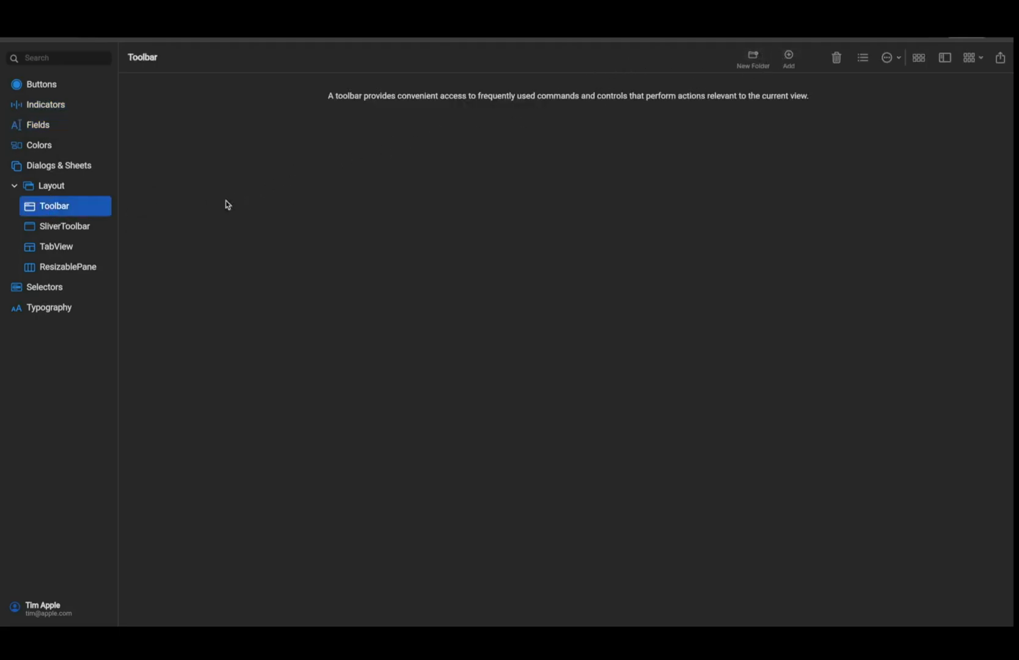
pyautogui.click(64, 225)
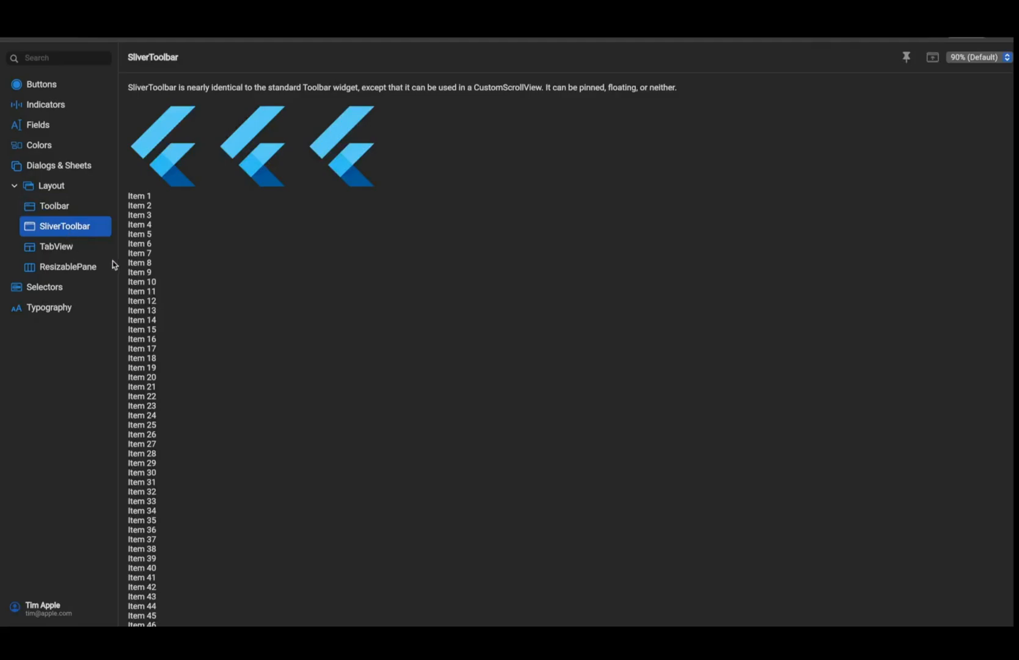
# Step: Set the SliverToolbar demo dropdown to 75%, then view the TabView demo
pyautogui.scroll(-3)
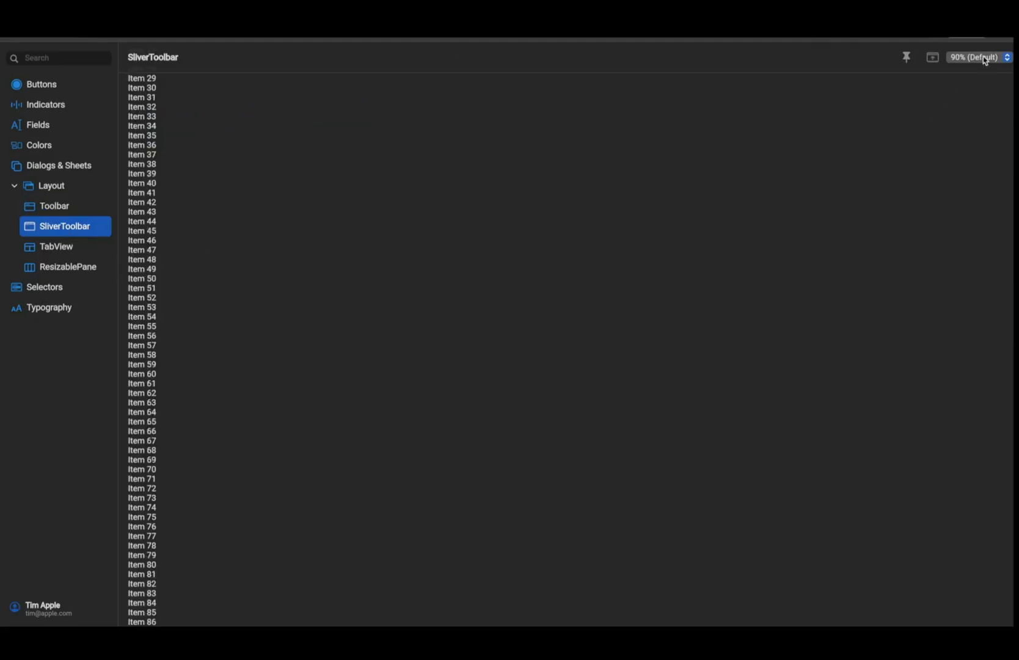
pyautogui.click(978, 58)
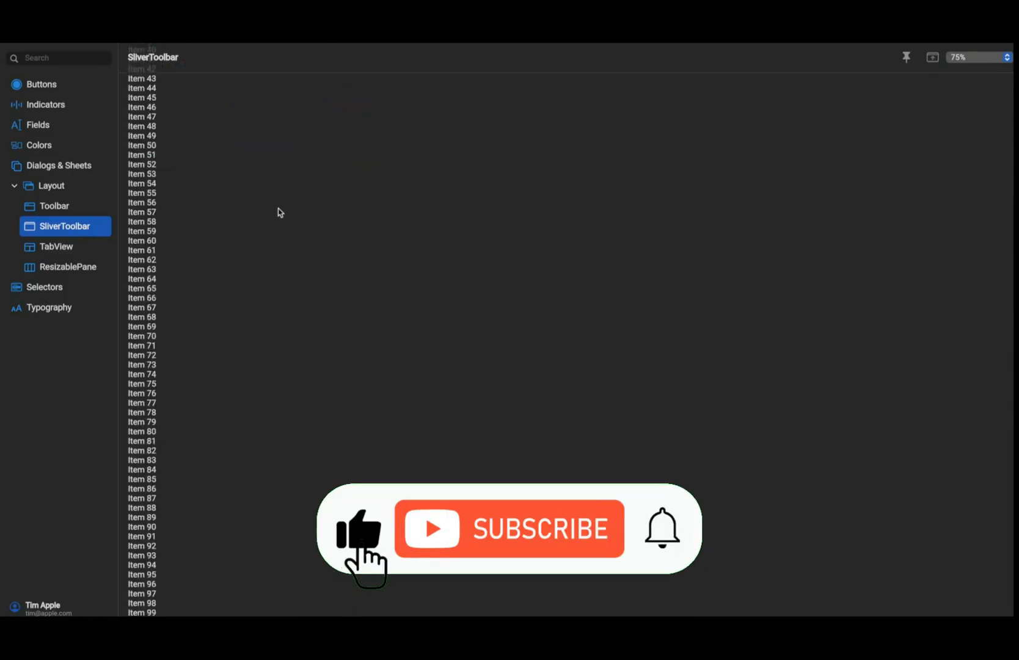
pyautogui.click(57, 246)
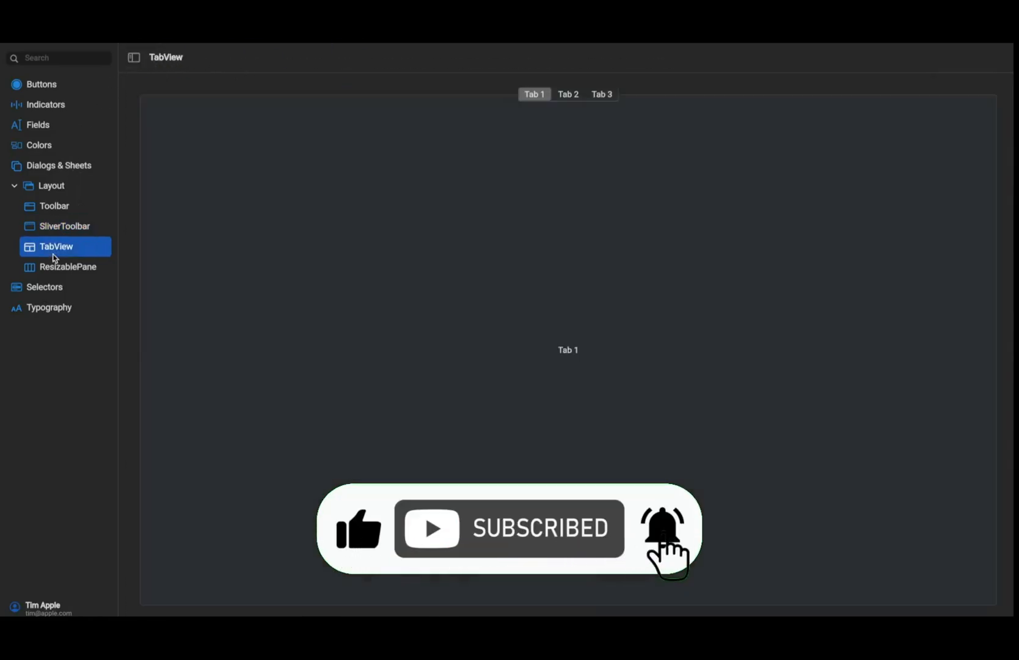